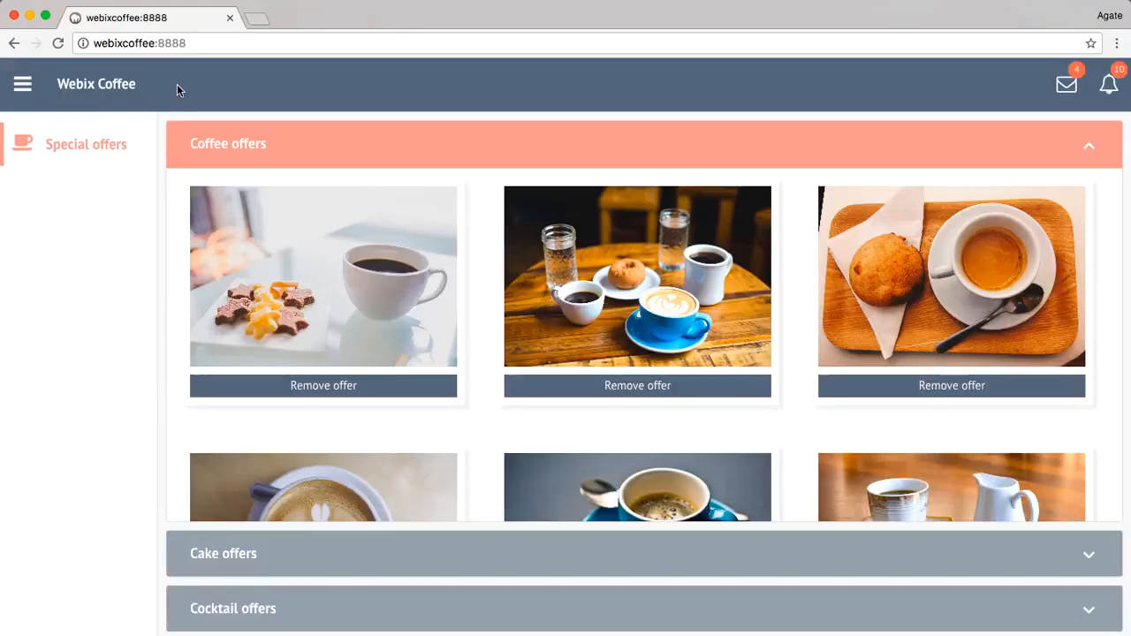
- Expand Cocktail offers and collapse the sidebar to icons in the running Webix Coffee demo
left_click(223, 554)
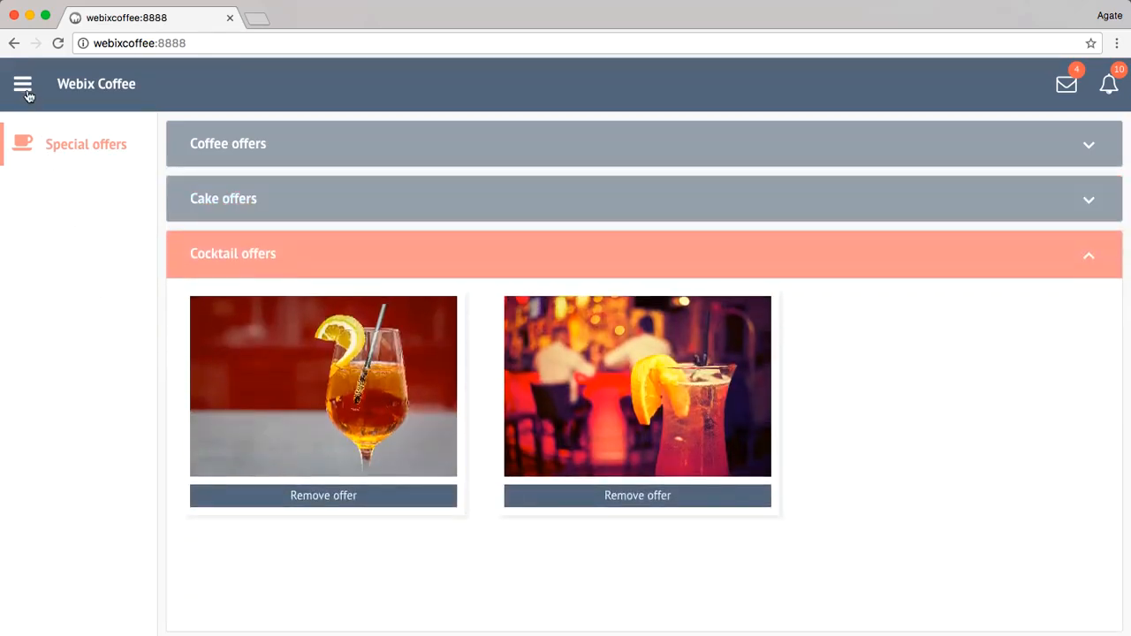
left_click(21, 84)
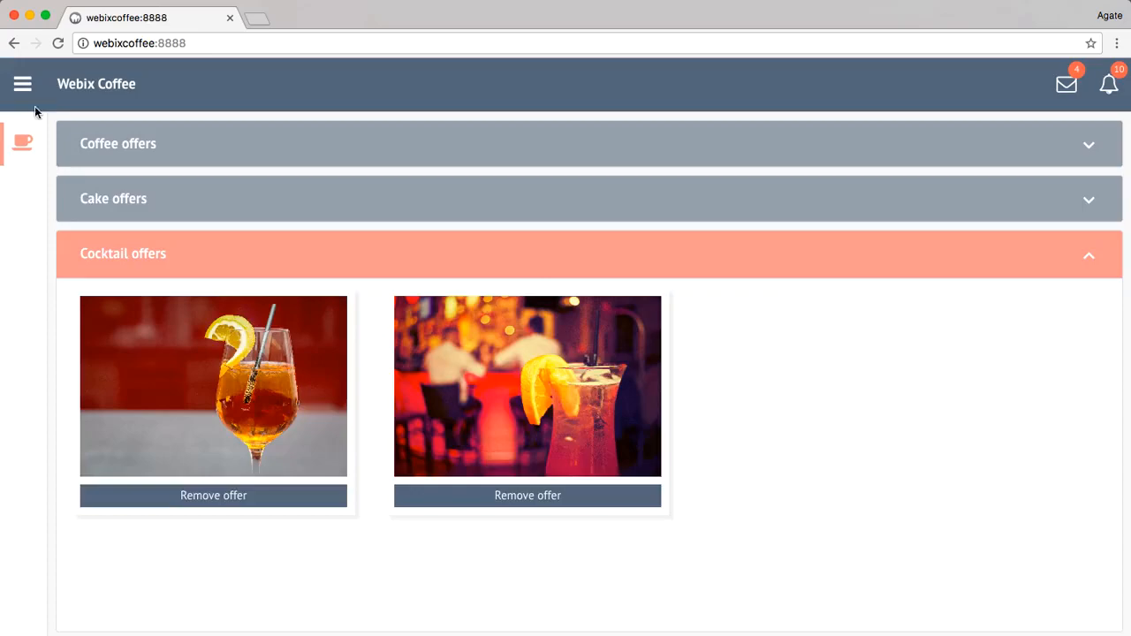
left_click(117, 143)
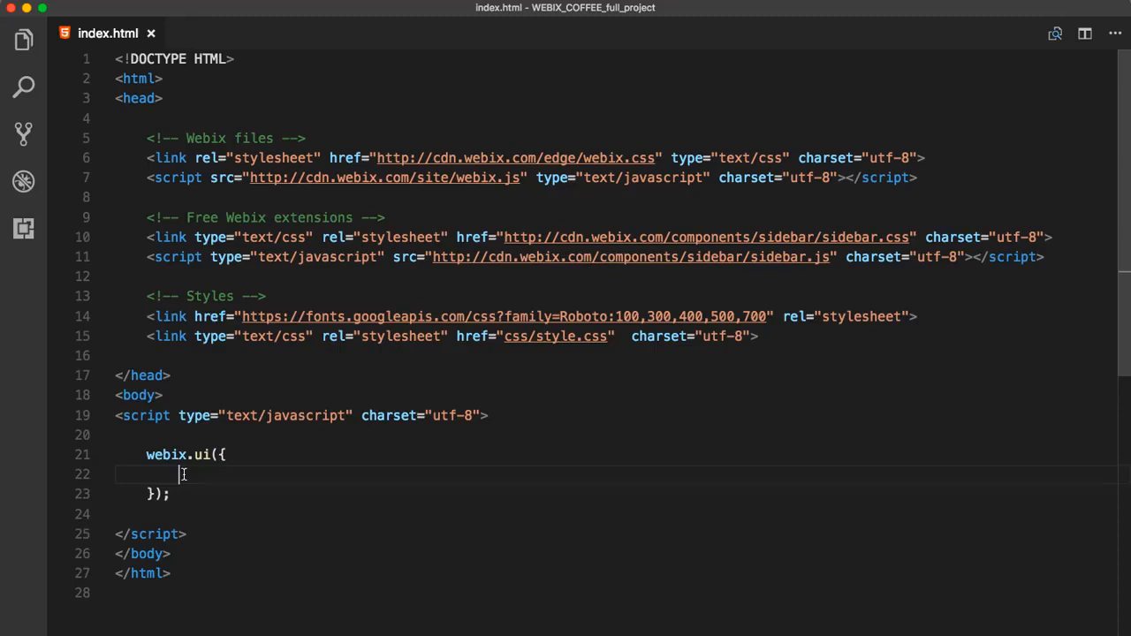
- Point out the head section's Webix extensions comment and fonts stylesheet link before adding a rows toolbar
double_click(230, 137)
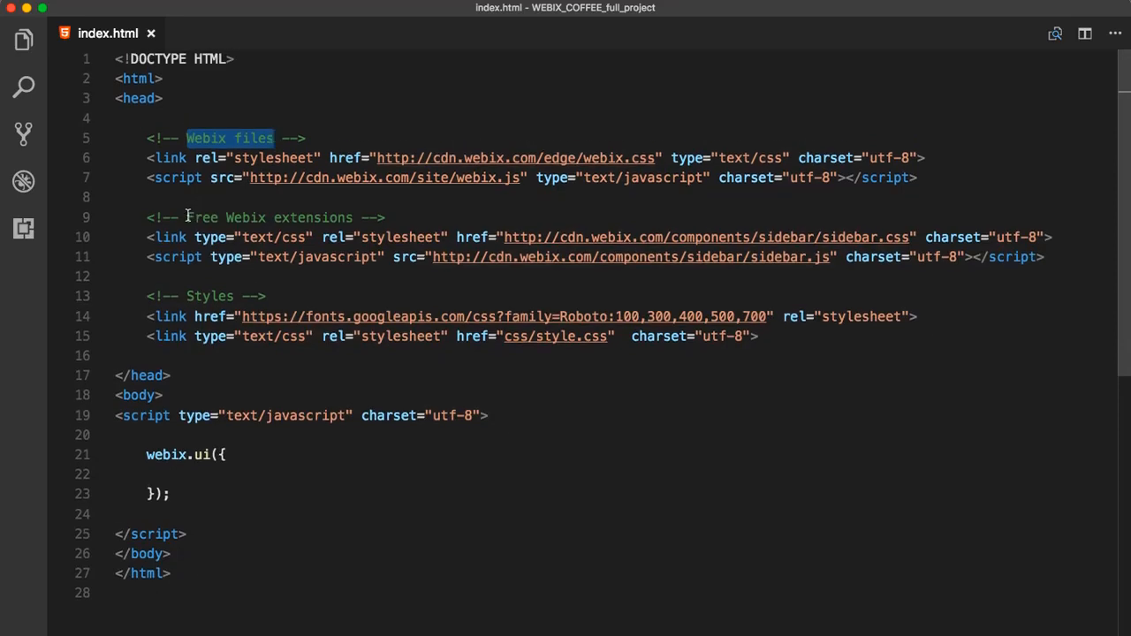
double_click(269, 217)
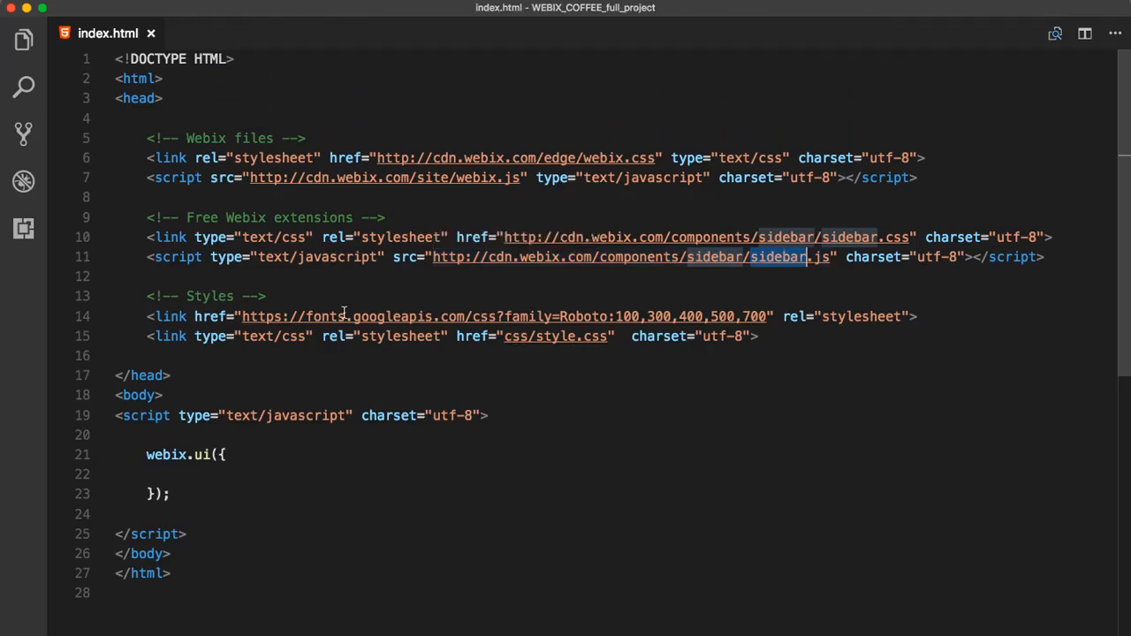
double_click(209, 297)
type("{ view: \"toolbar\", ")
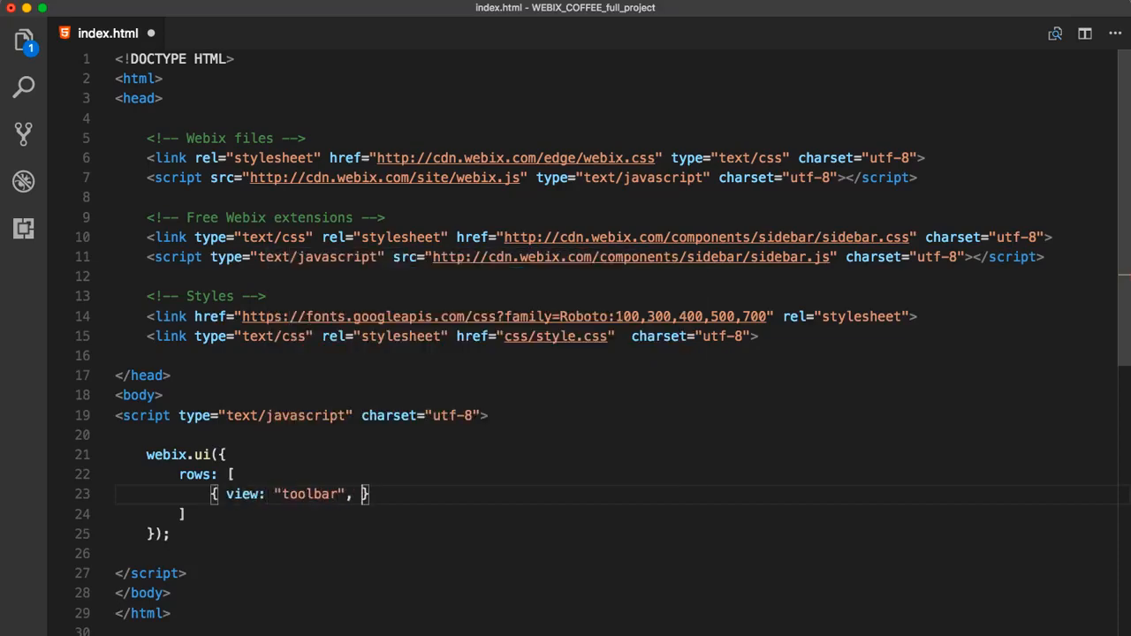
- Give the toolbar css main_toolbar and a bars icon button styled main_toolbar_icon bars_icon
type("css: \"mai")
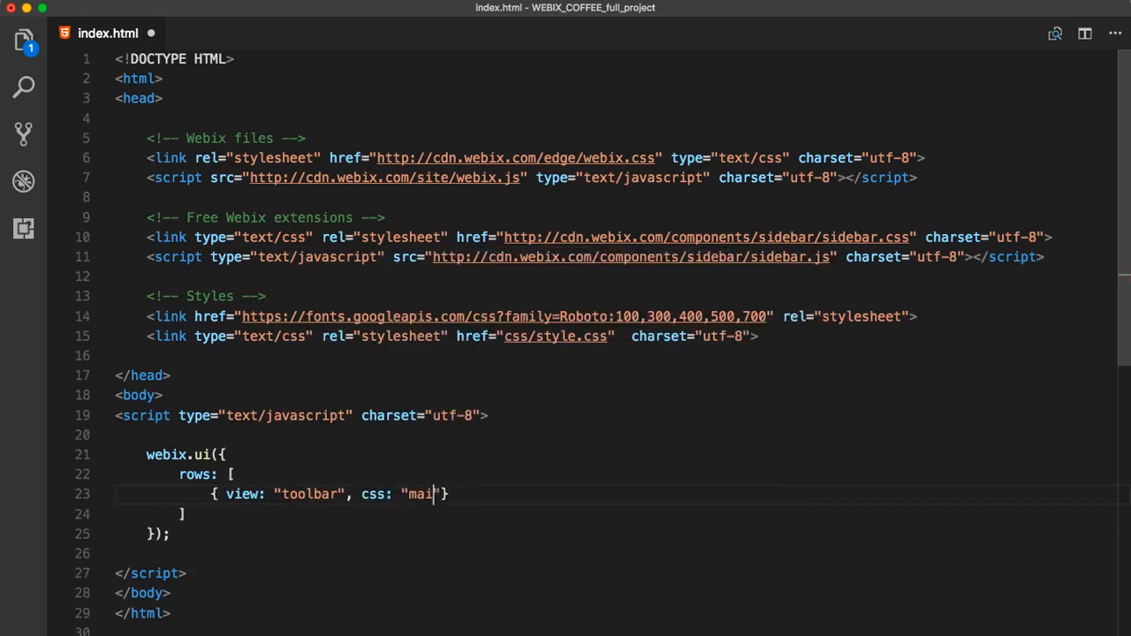
type("n_toolbar\", elements: [")
type("{ view: \"button\", ")
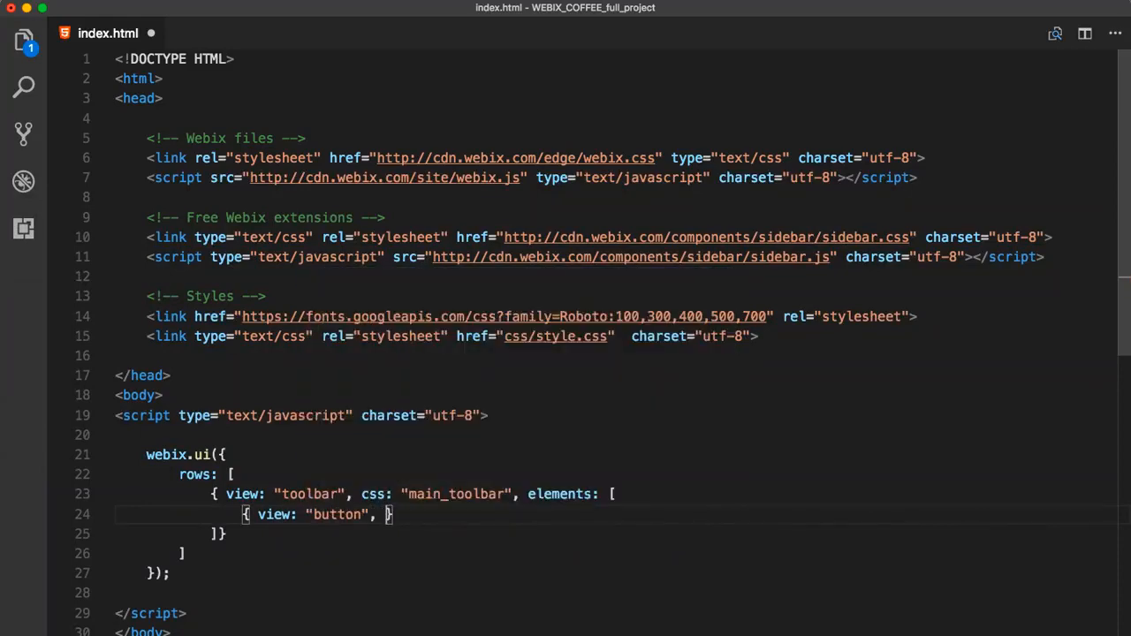
type("type: \"icon\",")
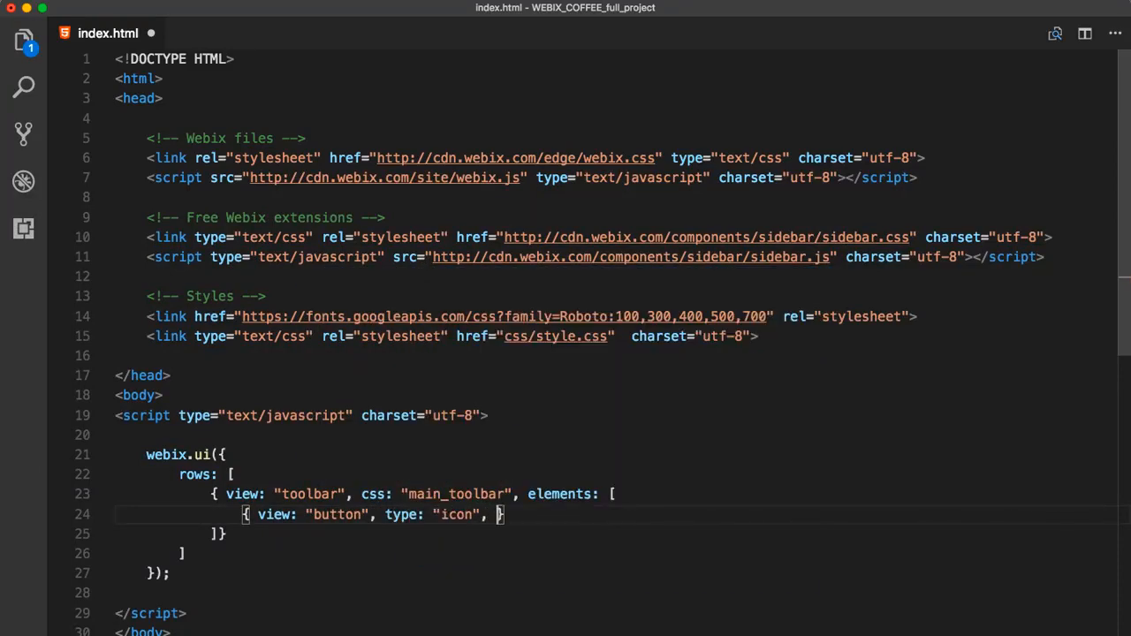
type("icon: \"bars\", width: 30, align: \"left\", css: \"")
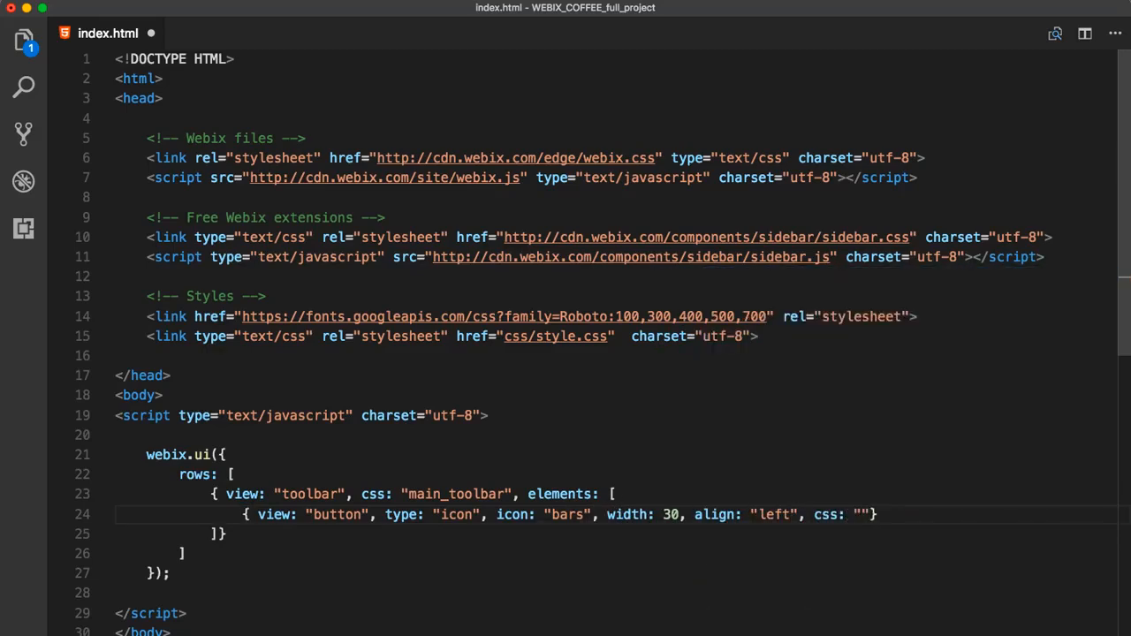
type("main_toolbar_icon bars_icon")
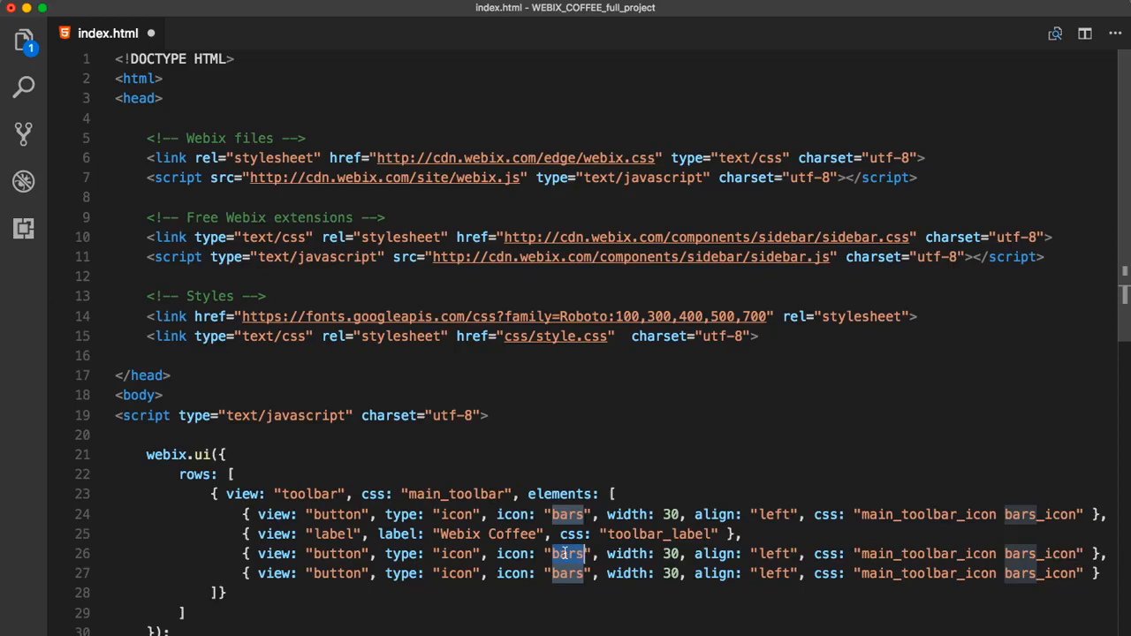
- Add envelope-o and bell-o icon buttons with badge 4 after the Webix Coffee label
type("envelope-o\", width: 30,")
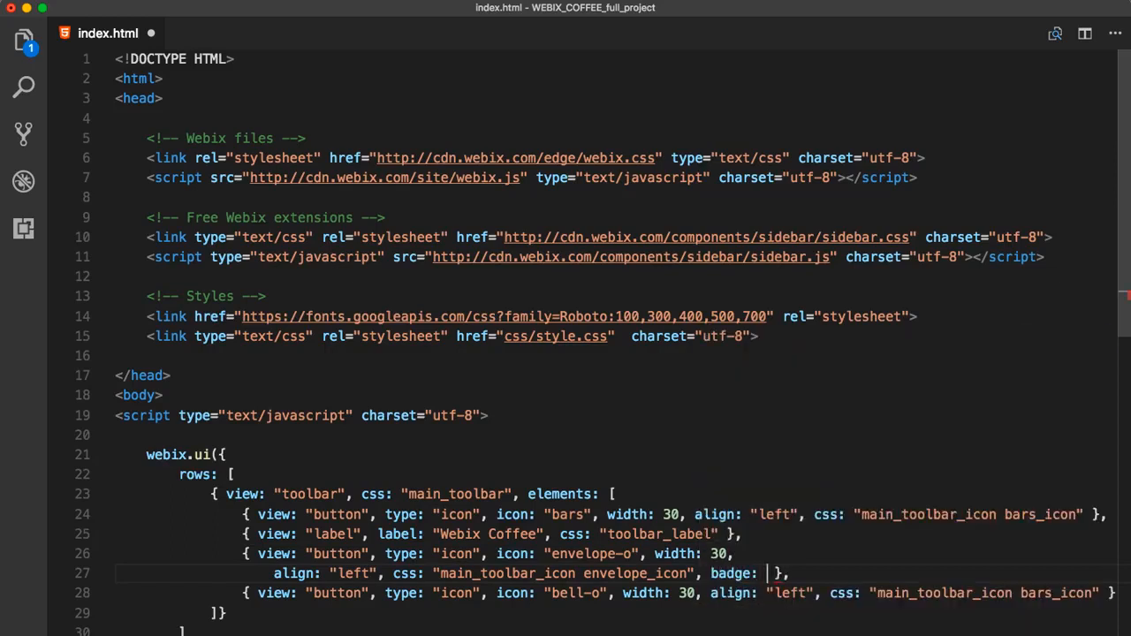
type("4")
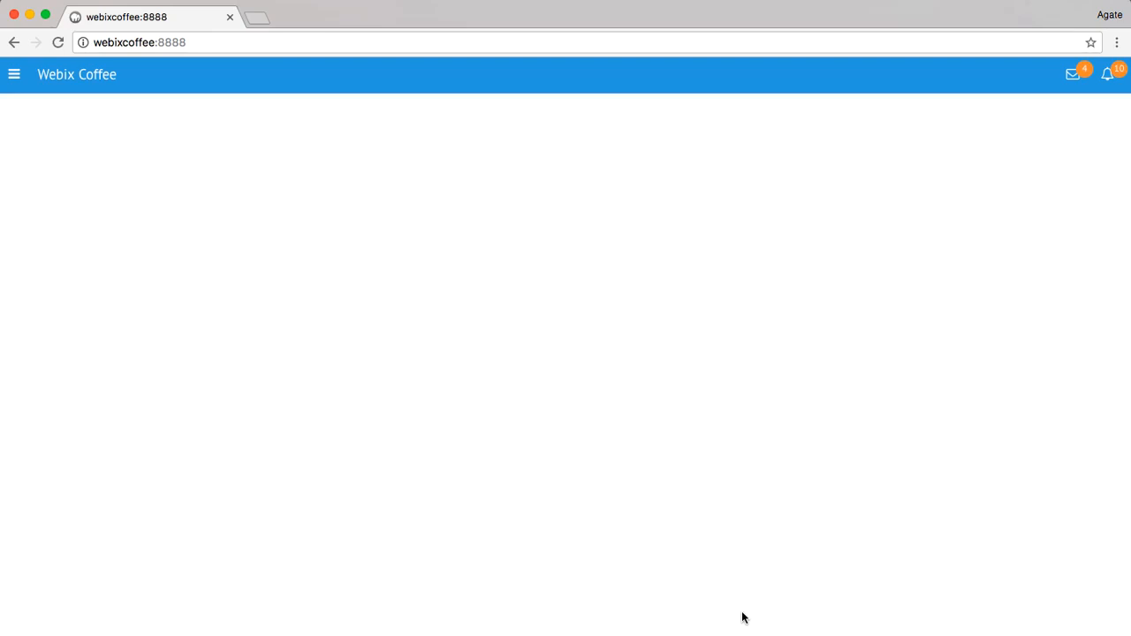
mouse_move(960, 163)
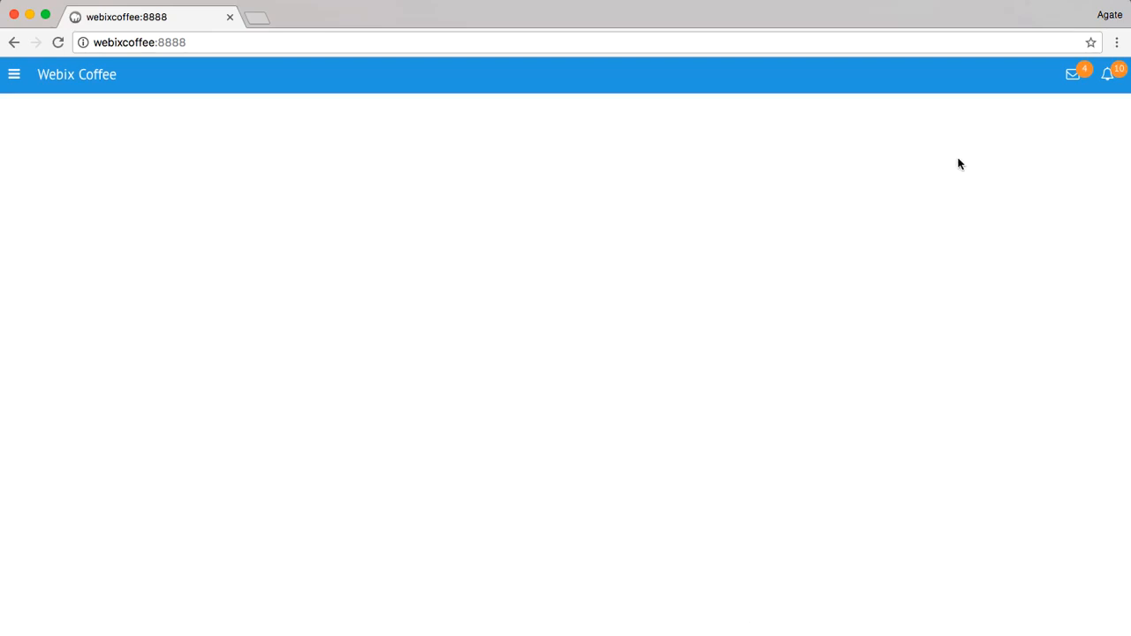
mouse_move(1022, 82)
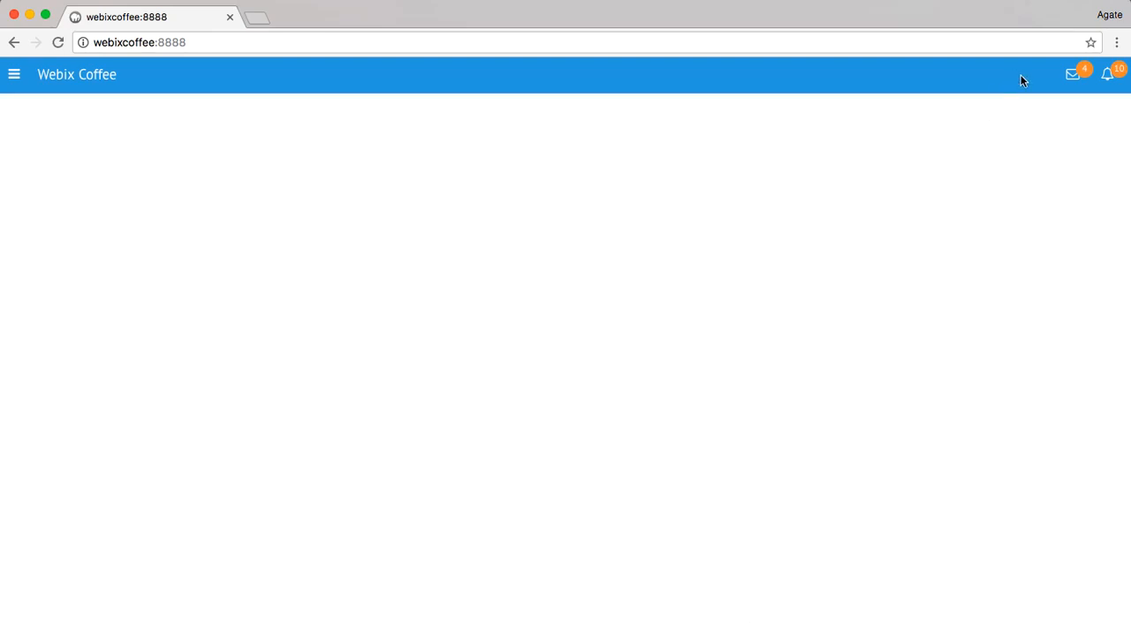
mouse_move(1096, 81)
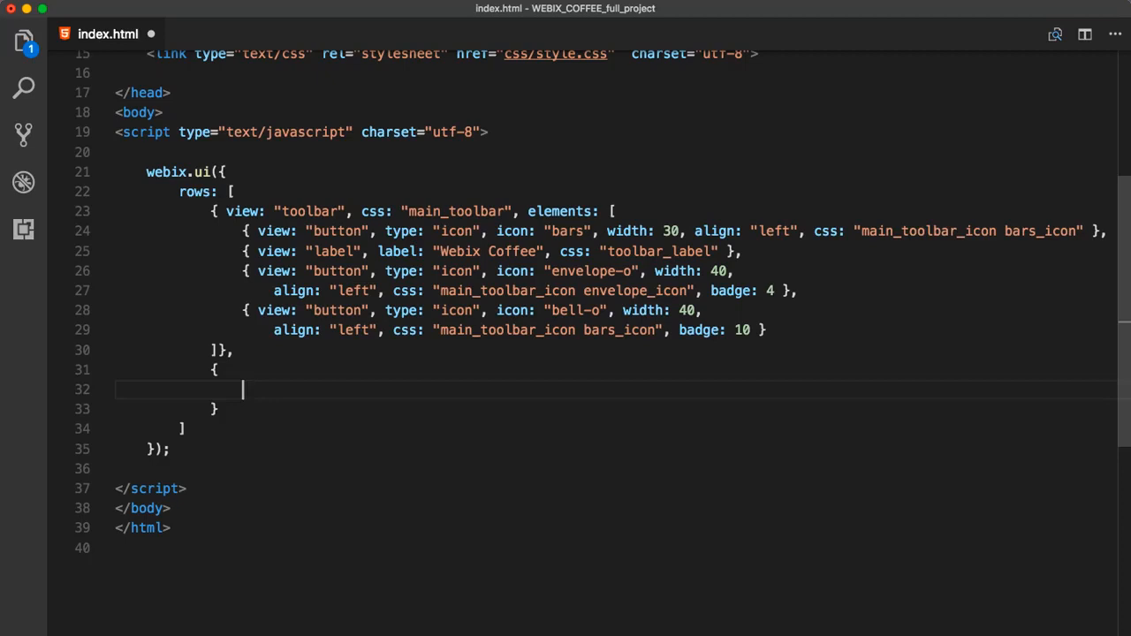
- Add a cols row holding a sidebar view with css main_sidebar and data menu_data
type("cols: [")
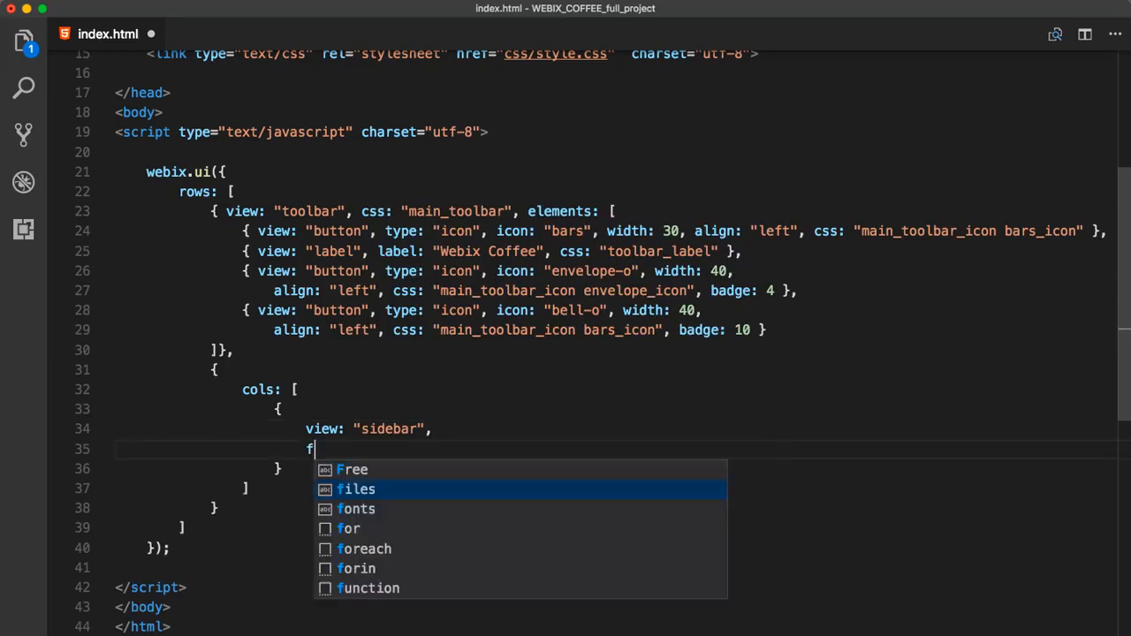
type("css: \"main_")
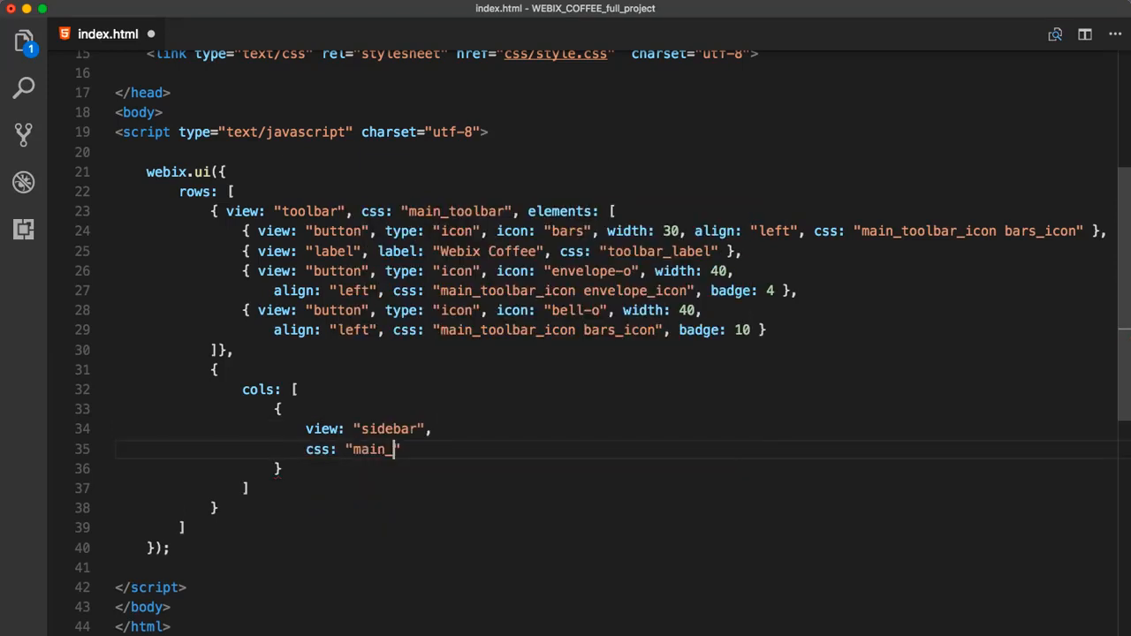
type("sidebar\",")
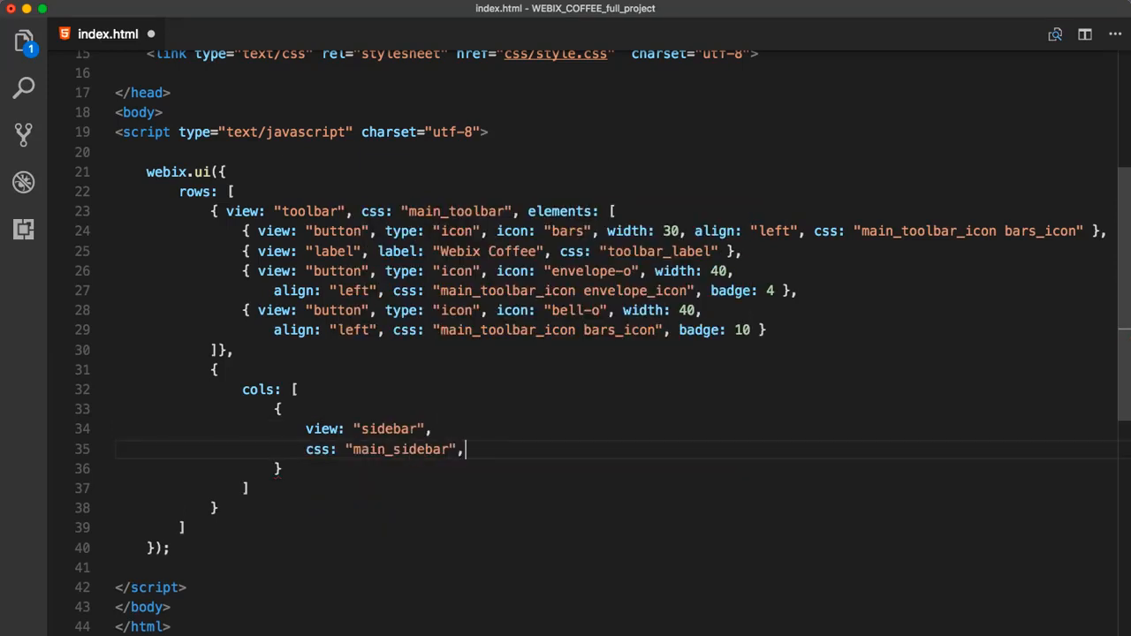
type("data")
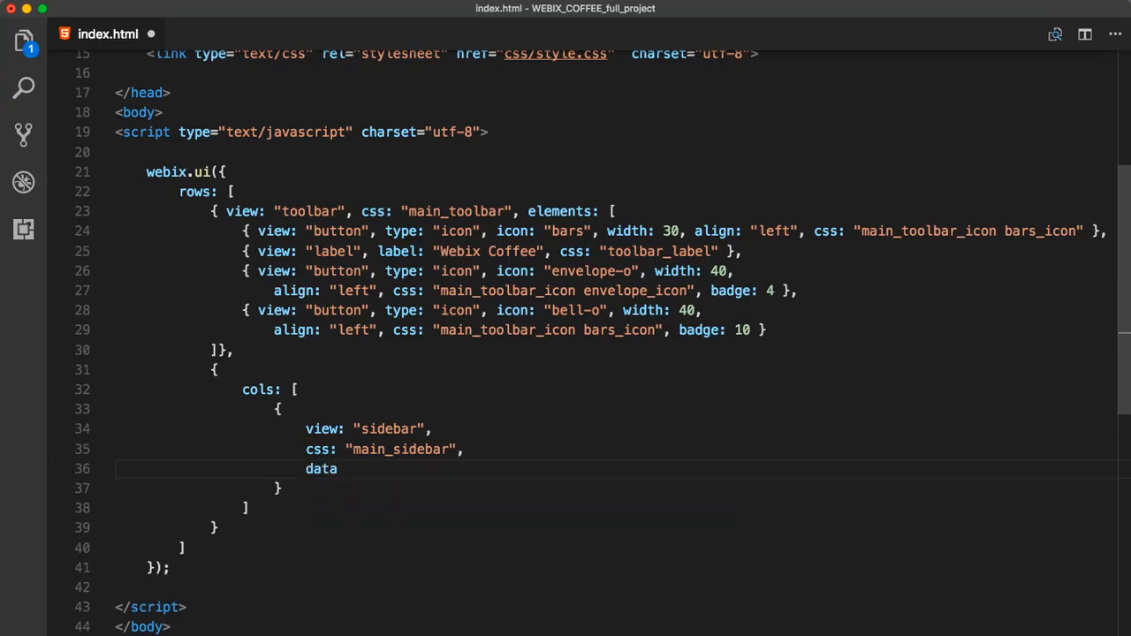
type(": menu_data")
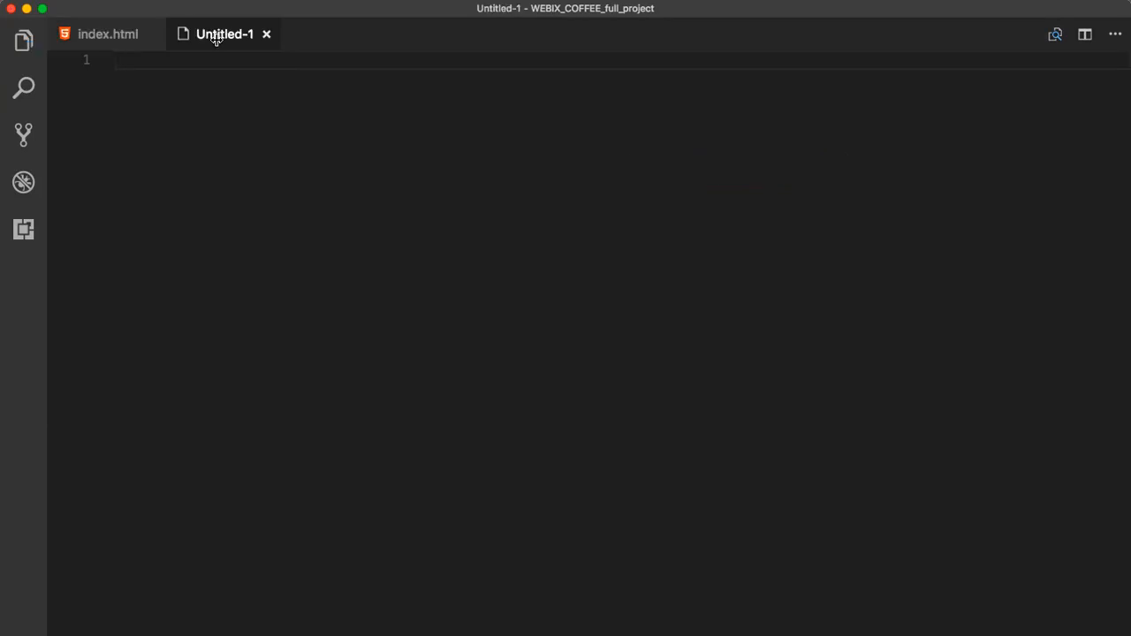
- Save the new file as menu.js in the data folder
key("cmd+s")
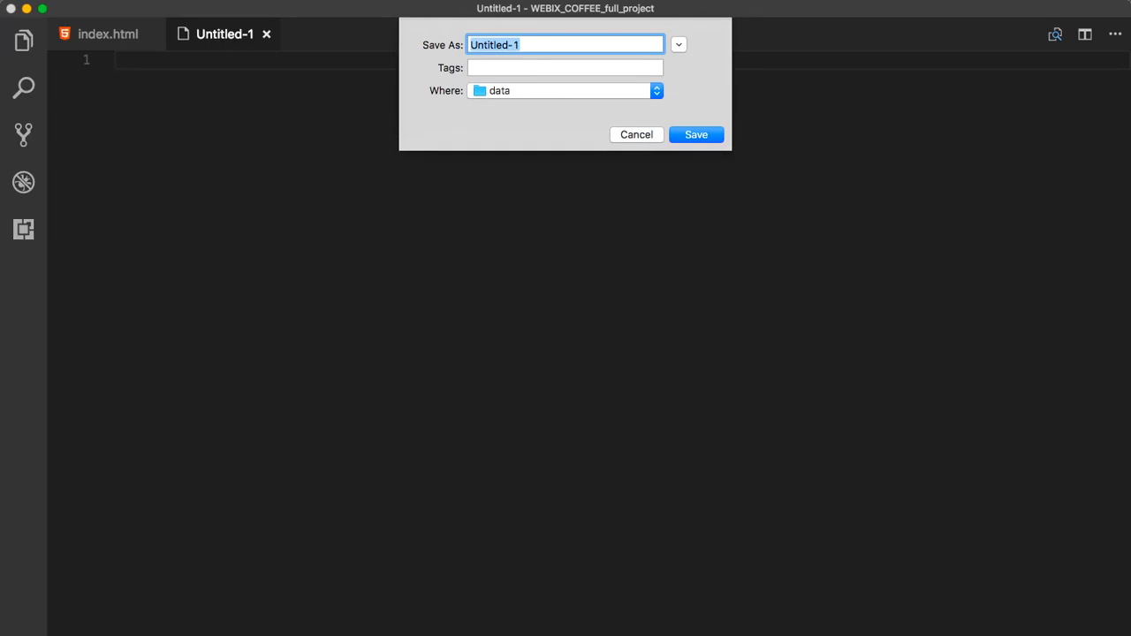
type("menu.js")
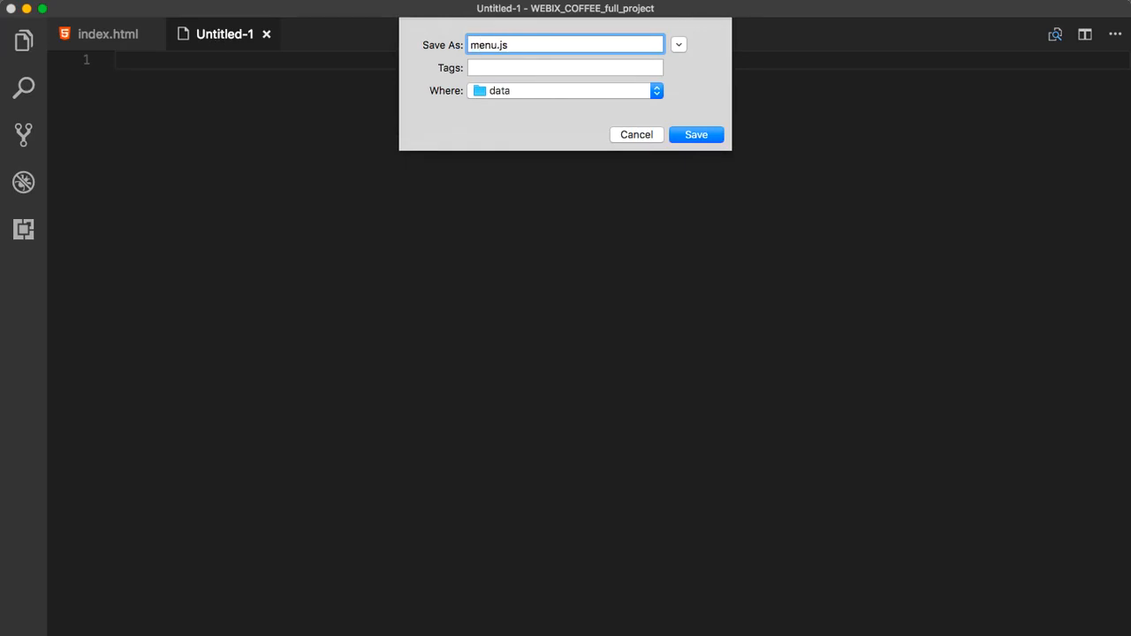
left_click(697, 134)
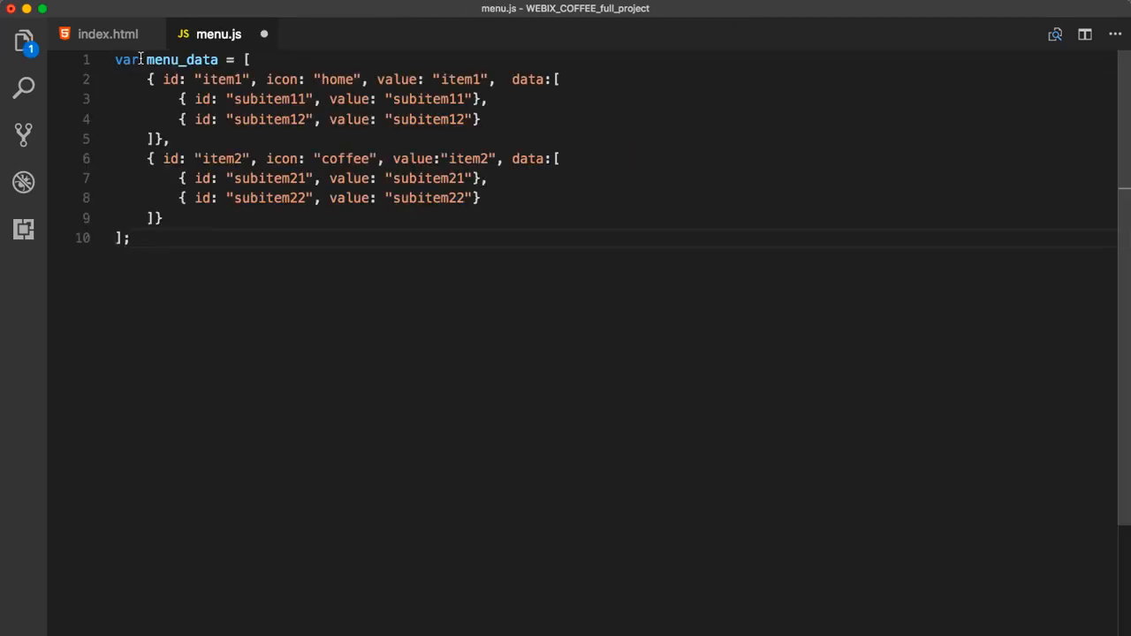
- Point out menu_data, item1 and the subitem ids in the pasted array
double_click(181, 60)
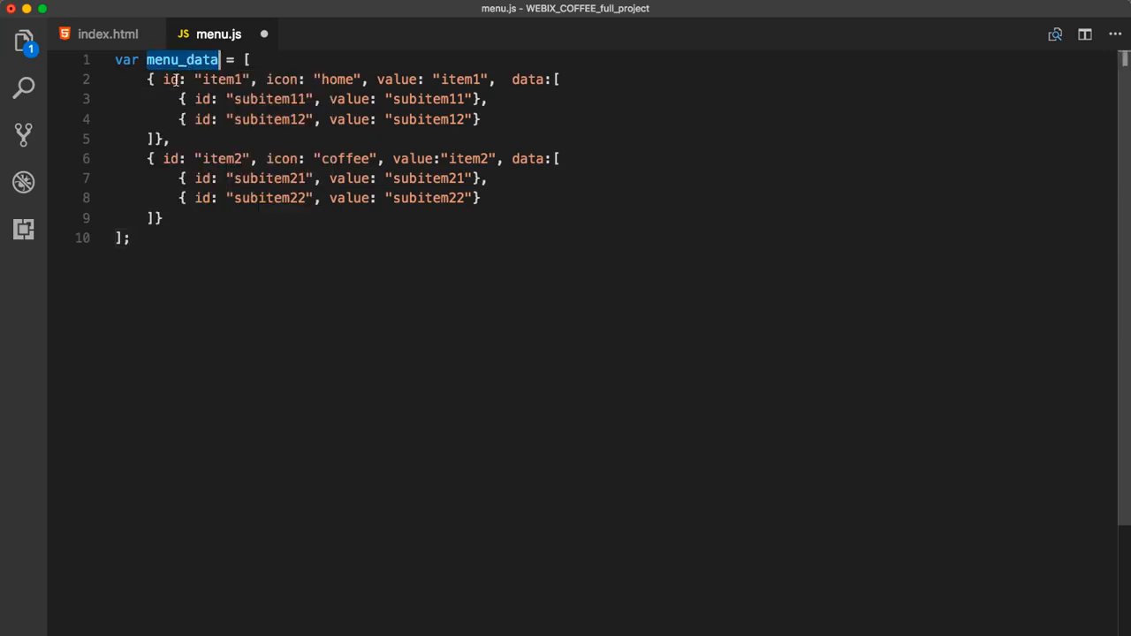
double_click(396, 78)
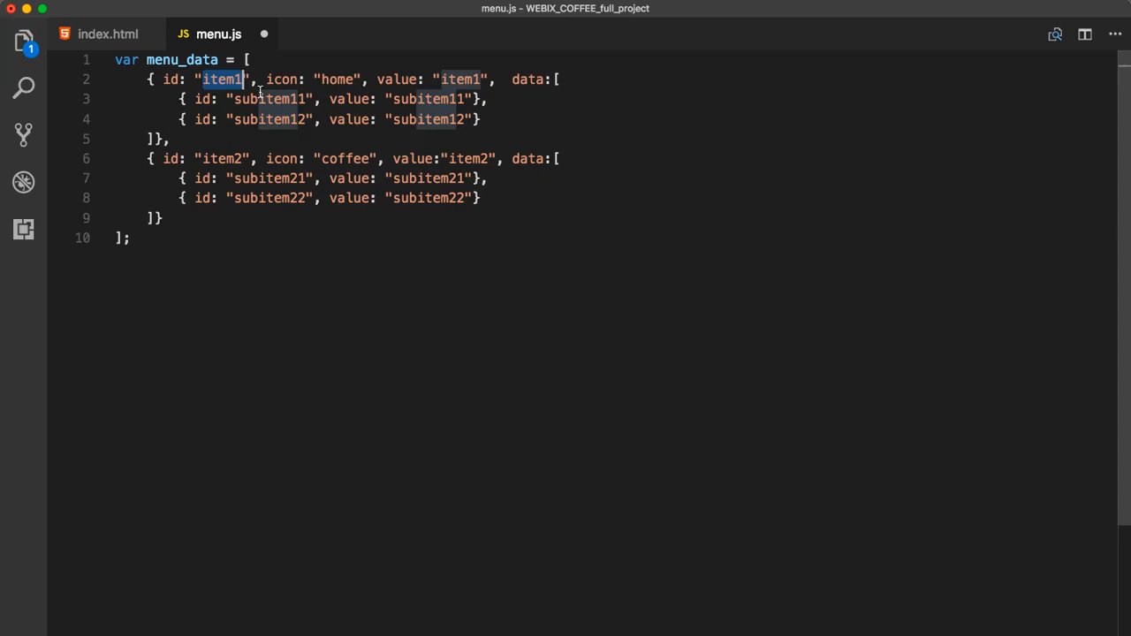
double_click(269, 177)
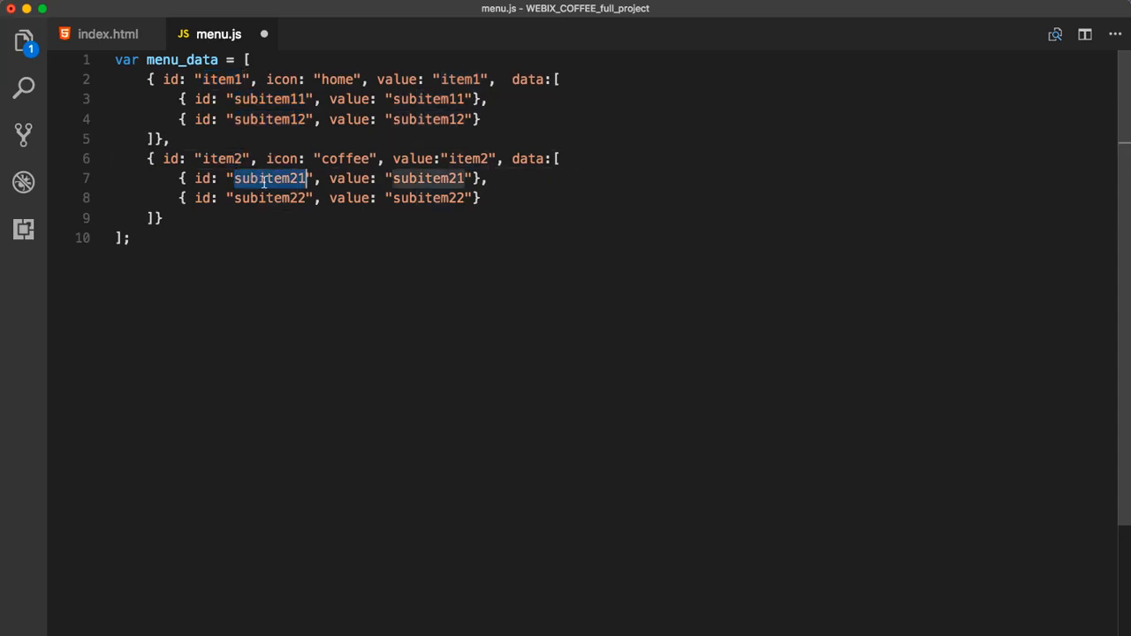
double_click(269, 198)
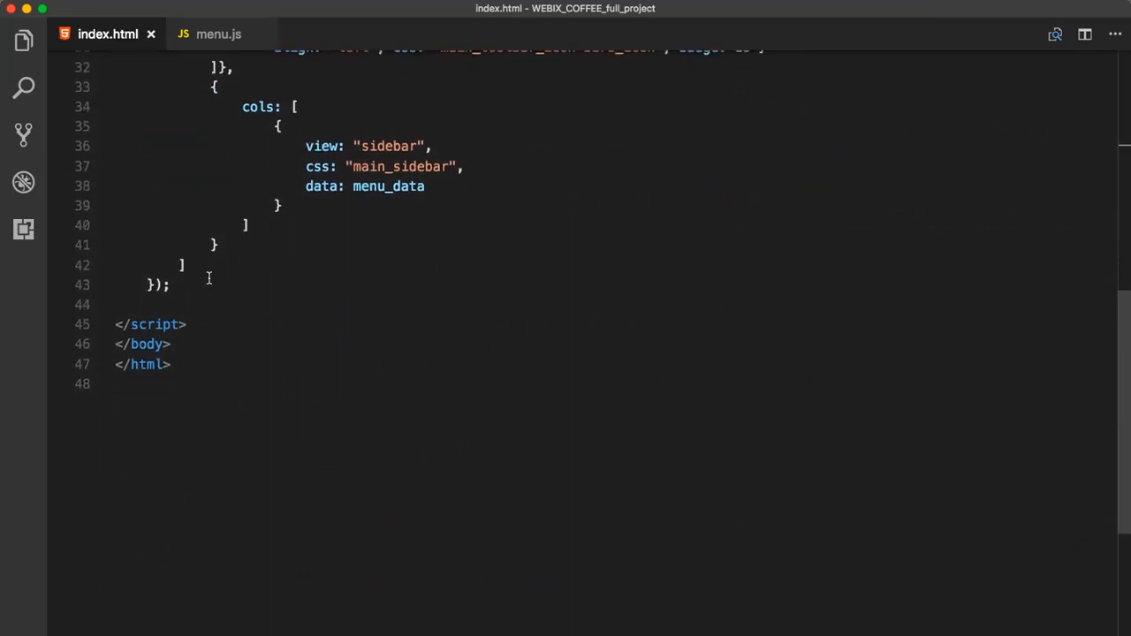
- Start a second column as a multiview and correct view to id "multiview"
scroll("down", 3)
type("{")
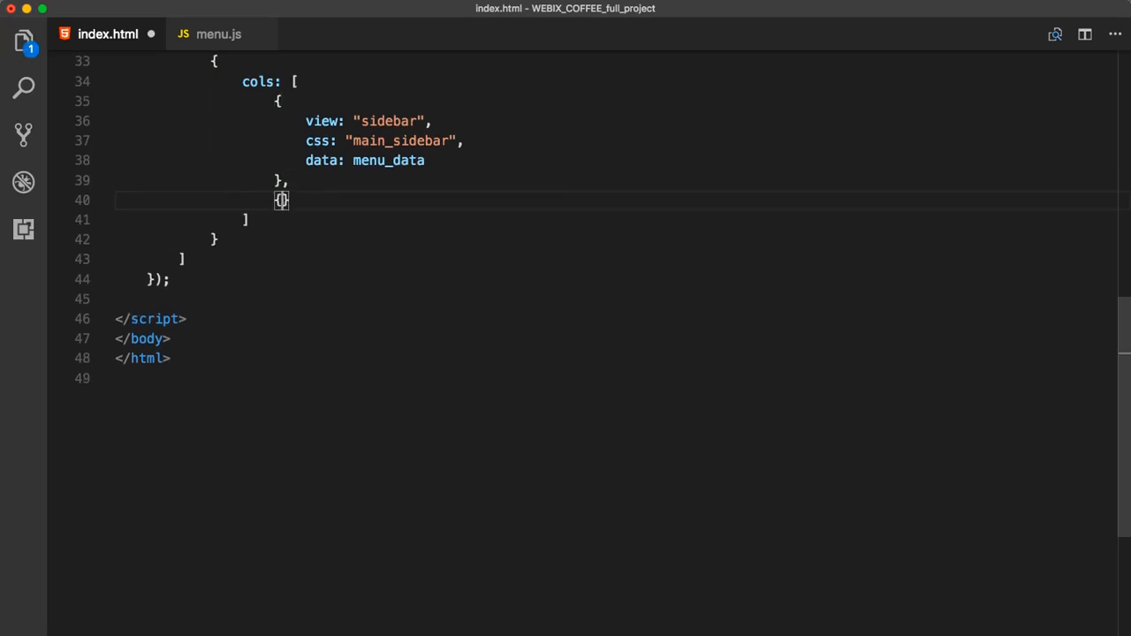
type("v")
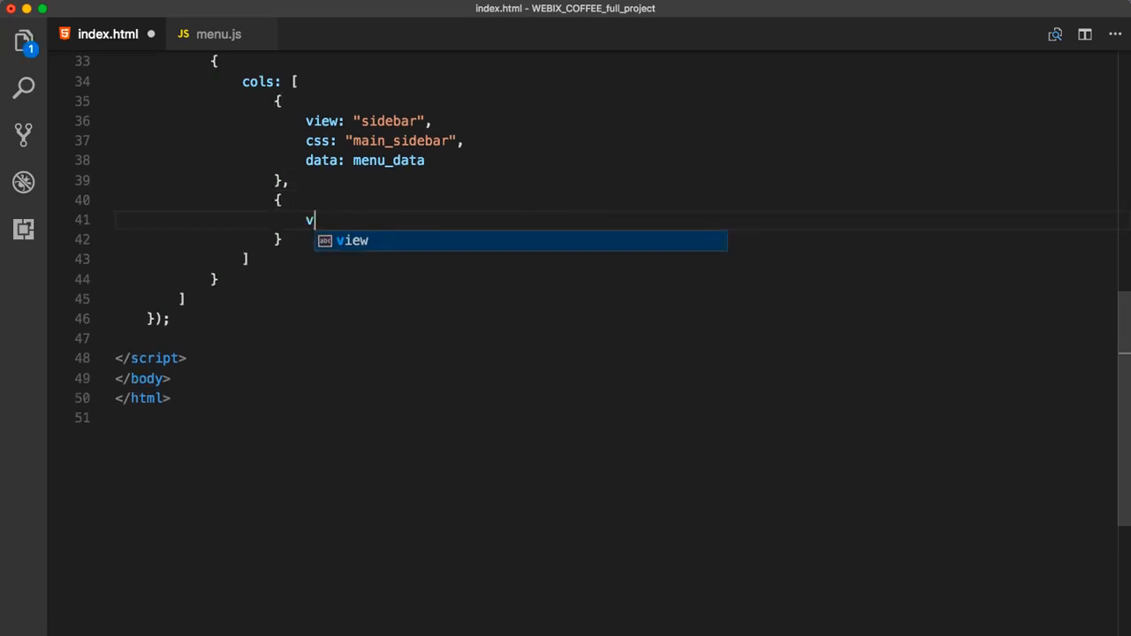
type("iew: \"m")
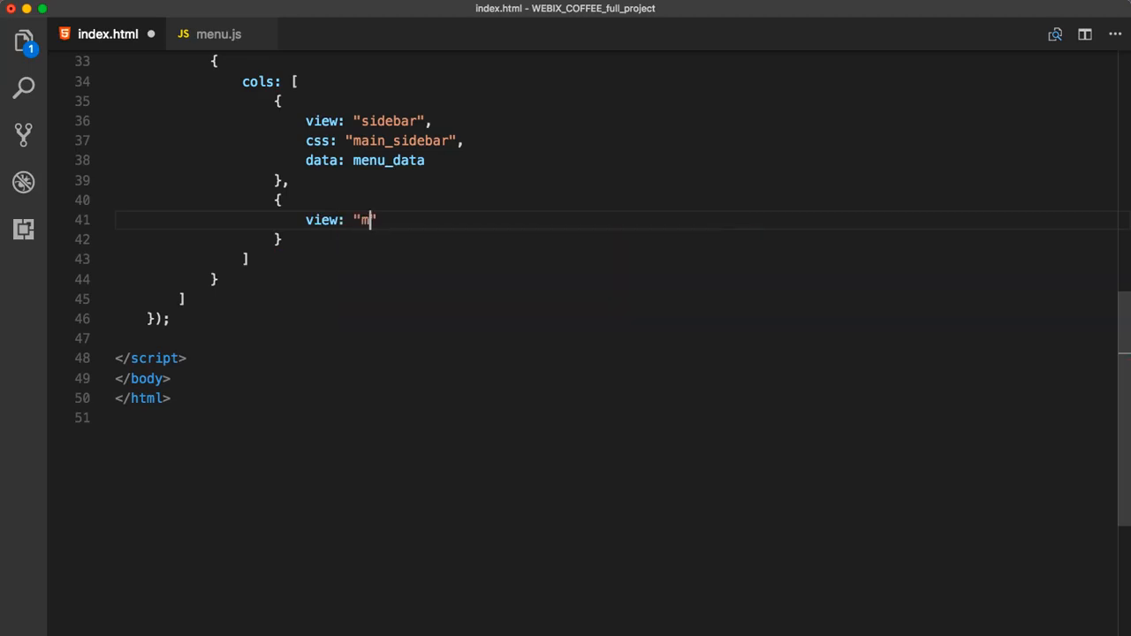
type("ultiview")
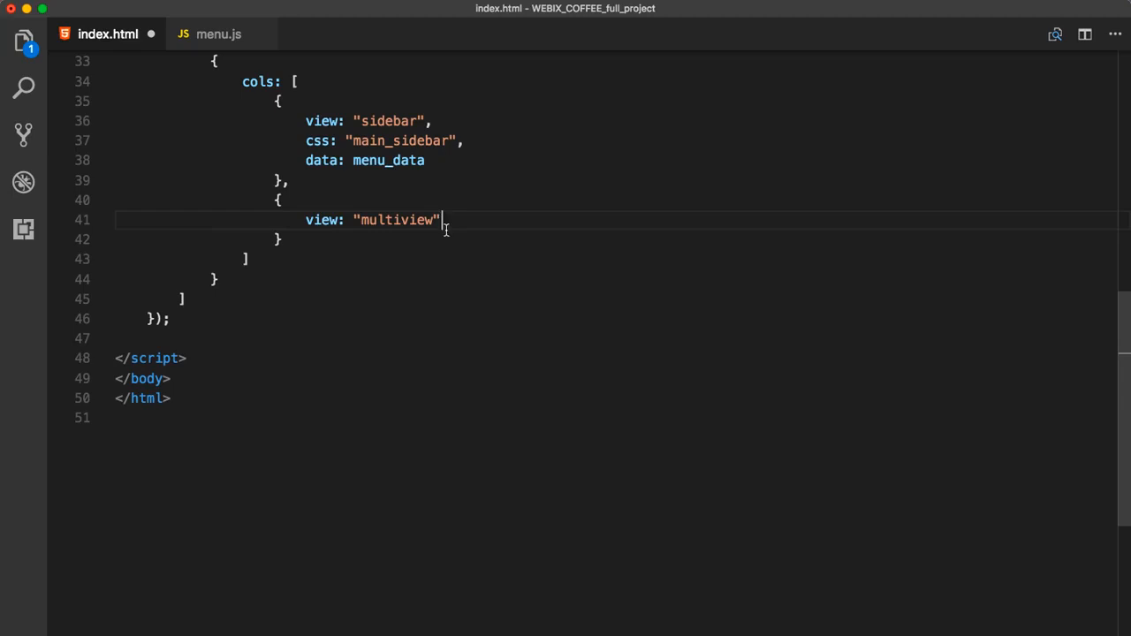
double_click(398, 219)
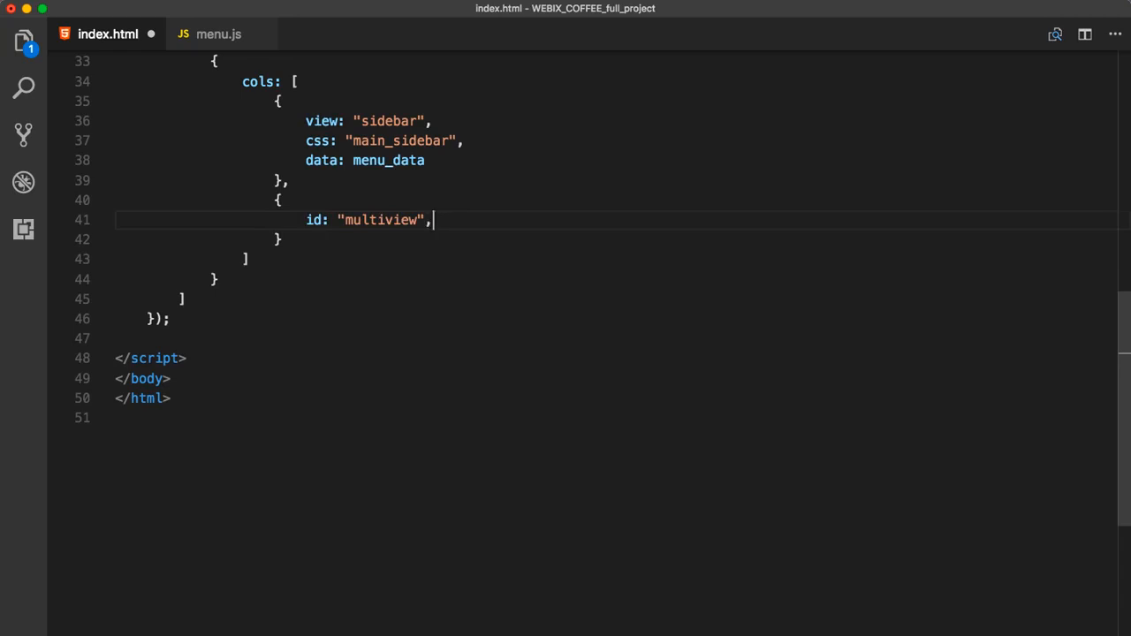
- Set the multiview's cells to multiview_cells and return to menu.js
type("cells:")
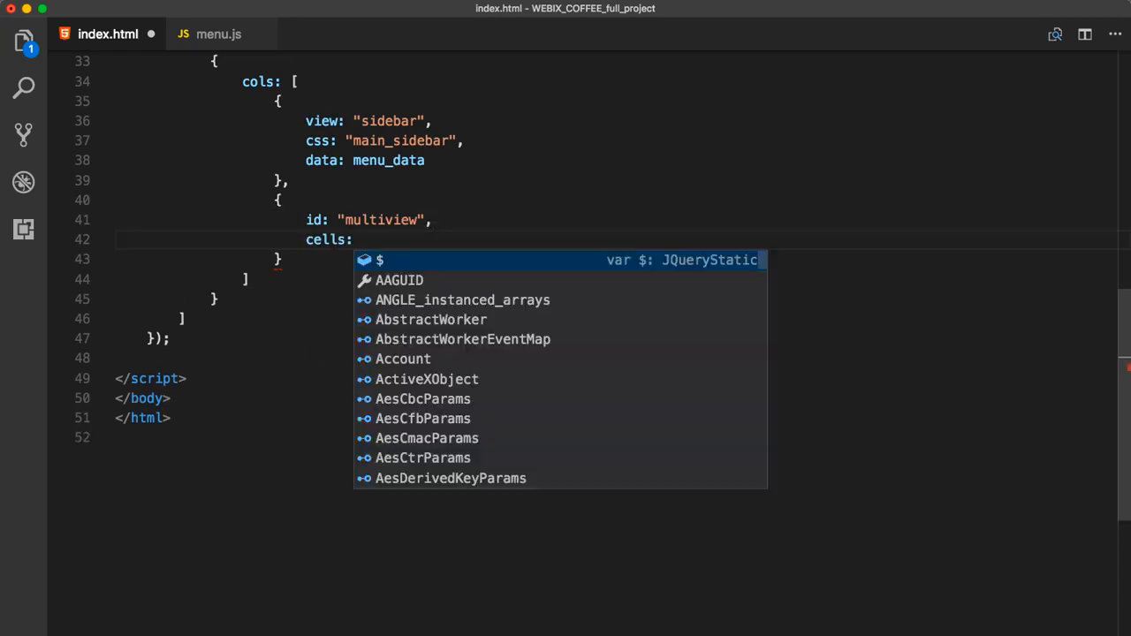
type("multiview_cells")
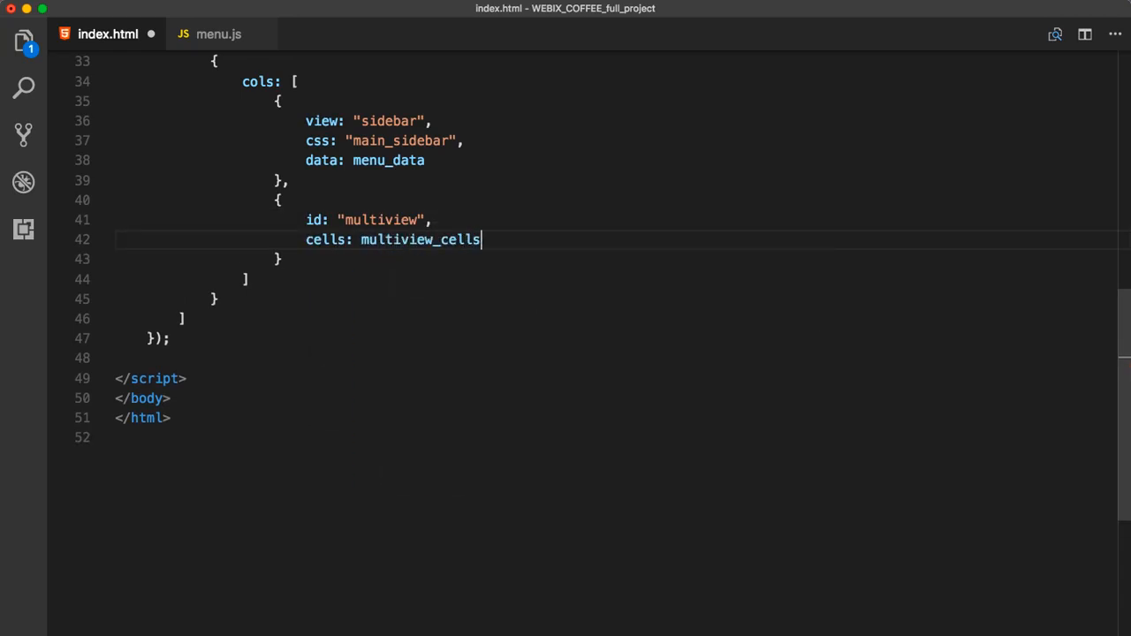
left_click(219, 34)
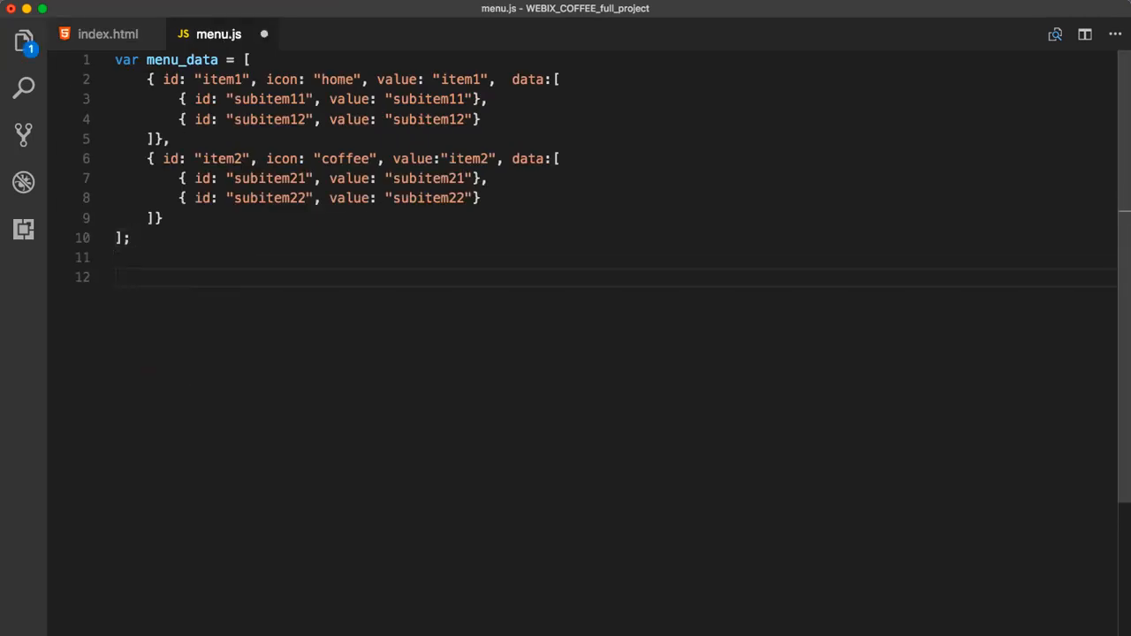
- Declare var multiview_cells = [ with a content template cell per menu item
type("var multiview_cells = [")
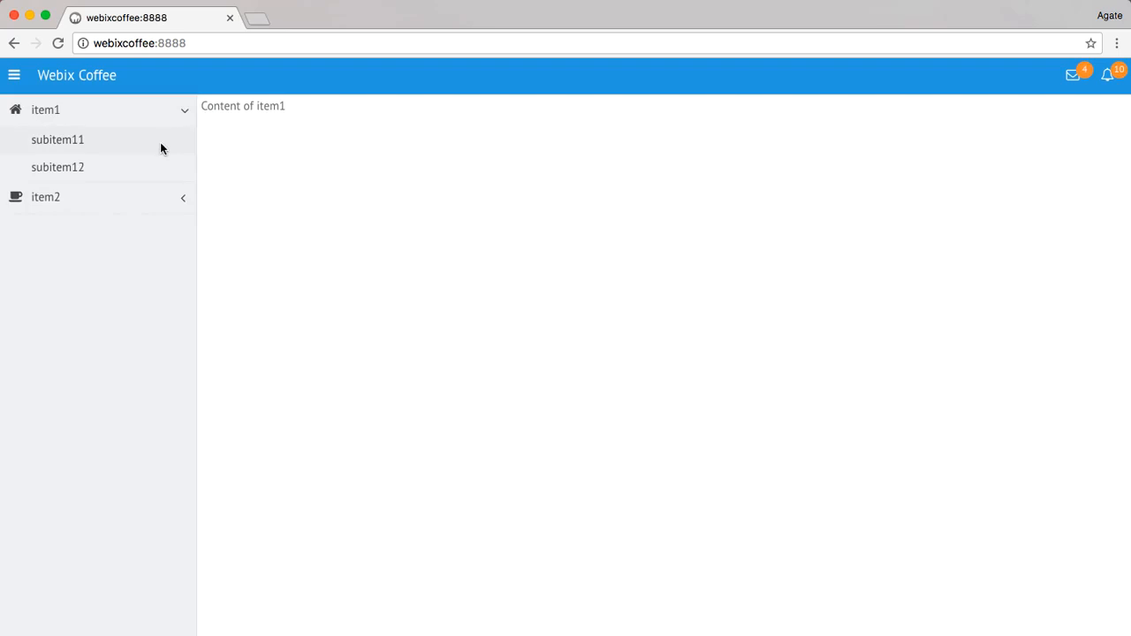
- Choose subitem11 and subitem12 to see content stays on item1, then collapse item1
left_click(57, 140)
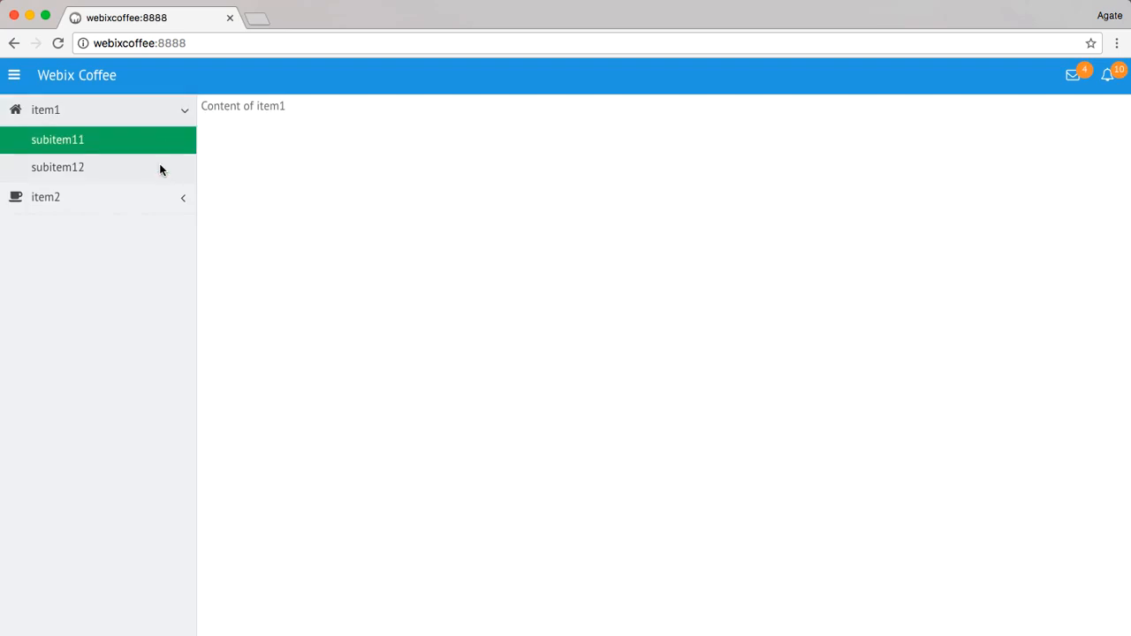
left_click(56, 166)
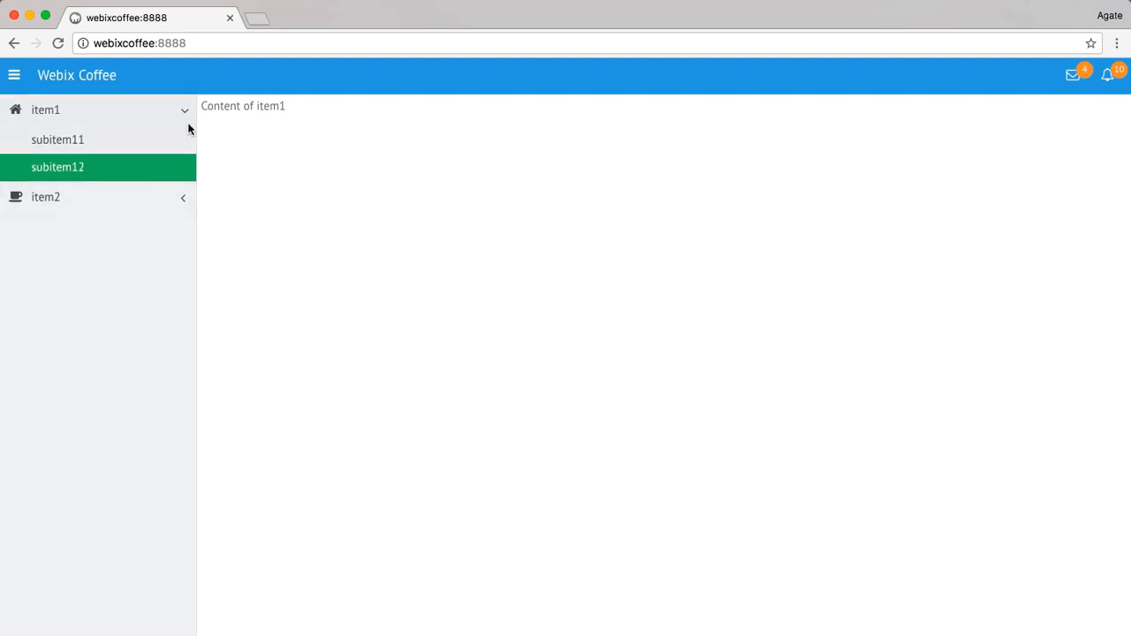
left_click(184, 110)
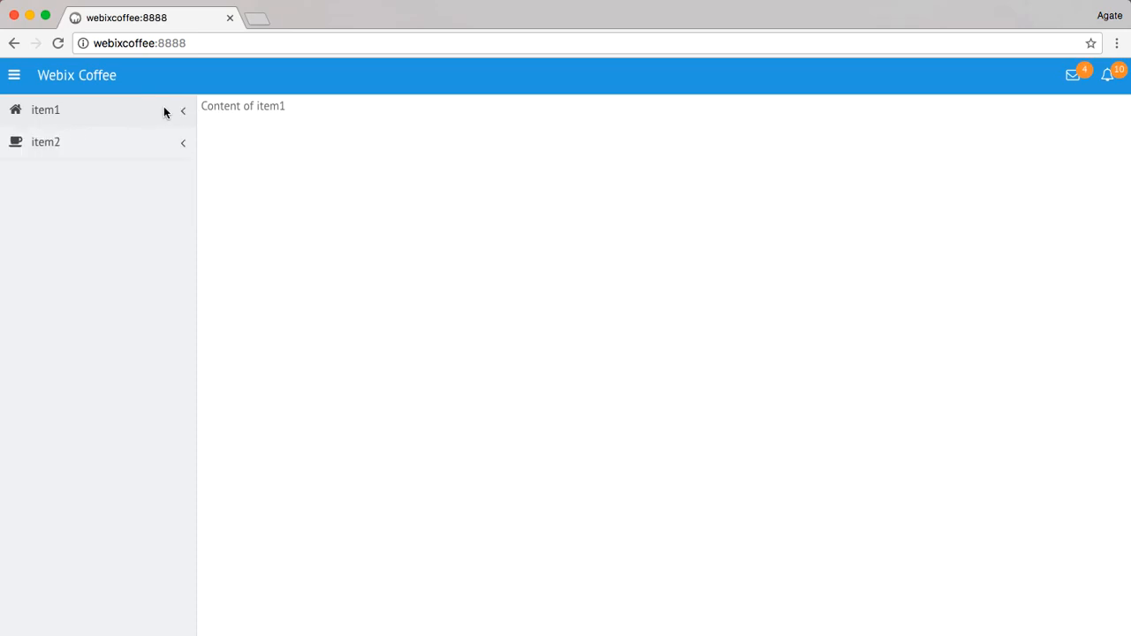
mouse_move(290, 107)
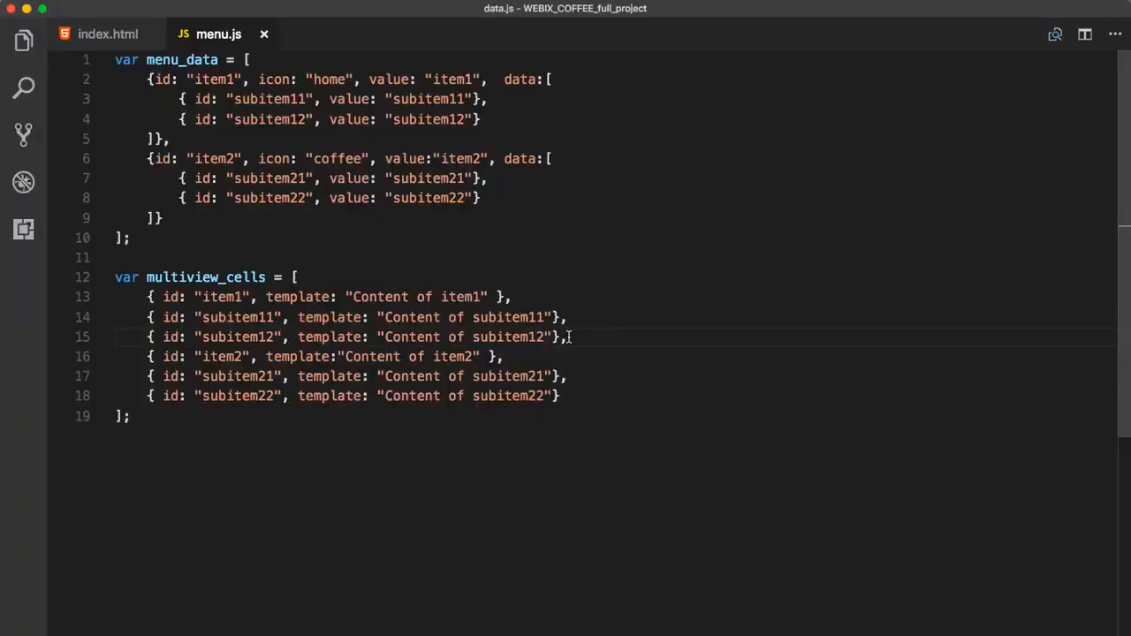
- Give the sidebar an onAfterSelect handler calling $$("multiview").setValue(id)
left_click(108, 34)
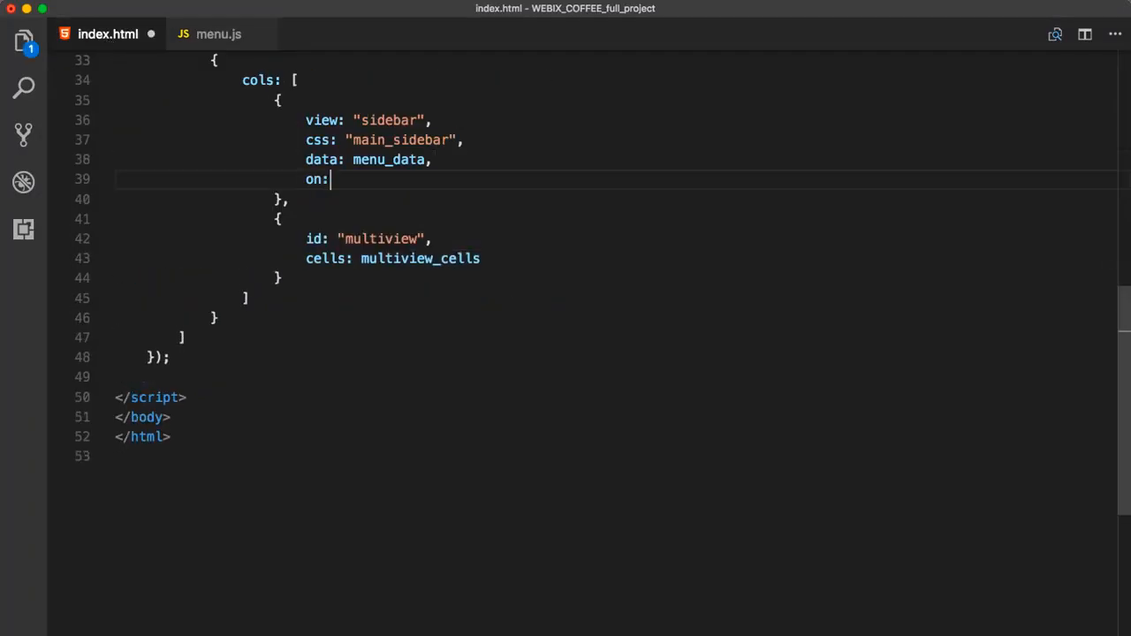
type("{")
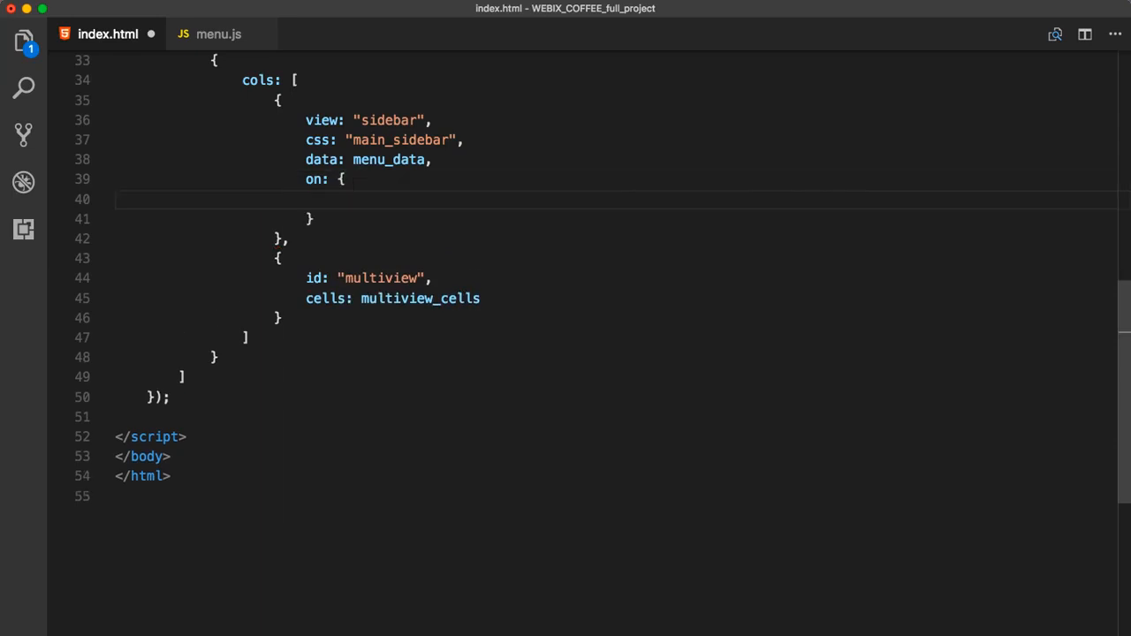
type("onAfterSelect")
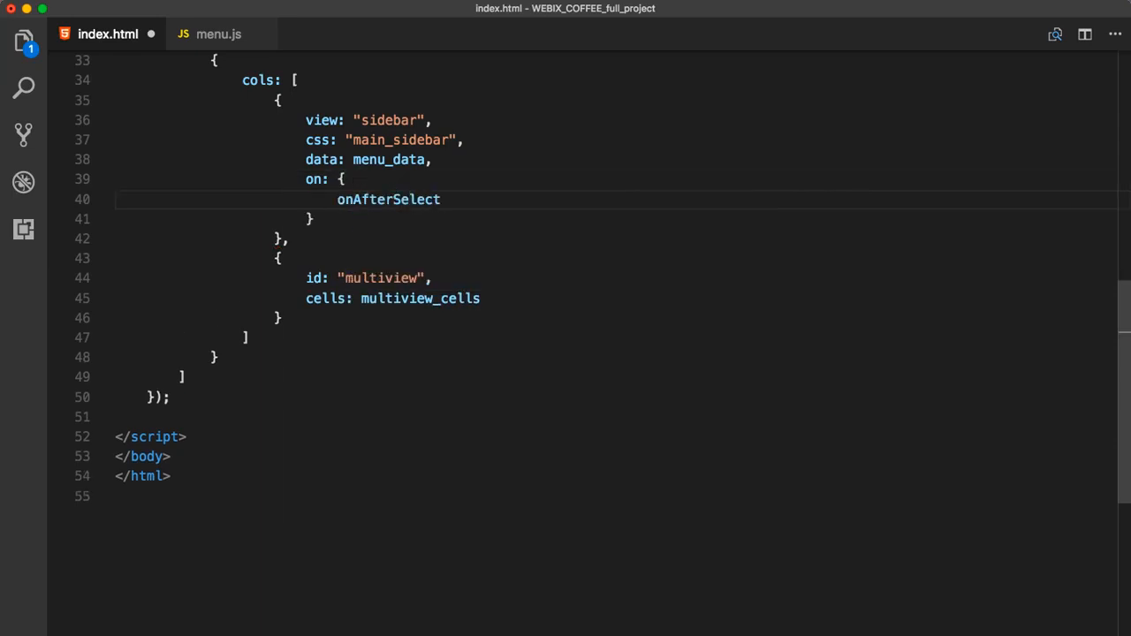
type(": function")
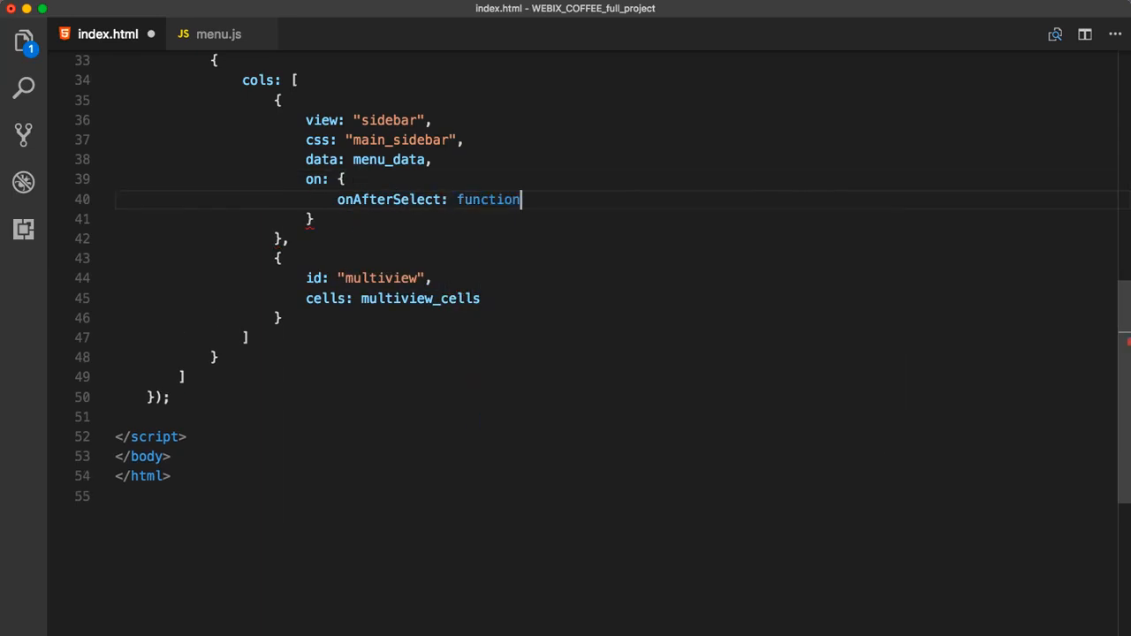
type("(id){")
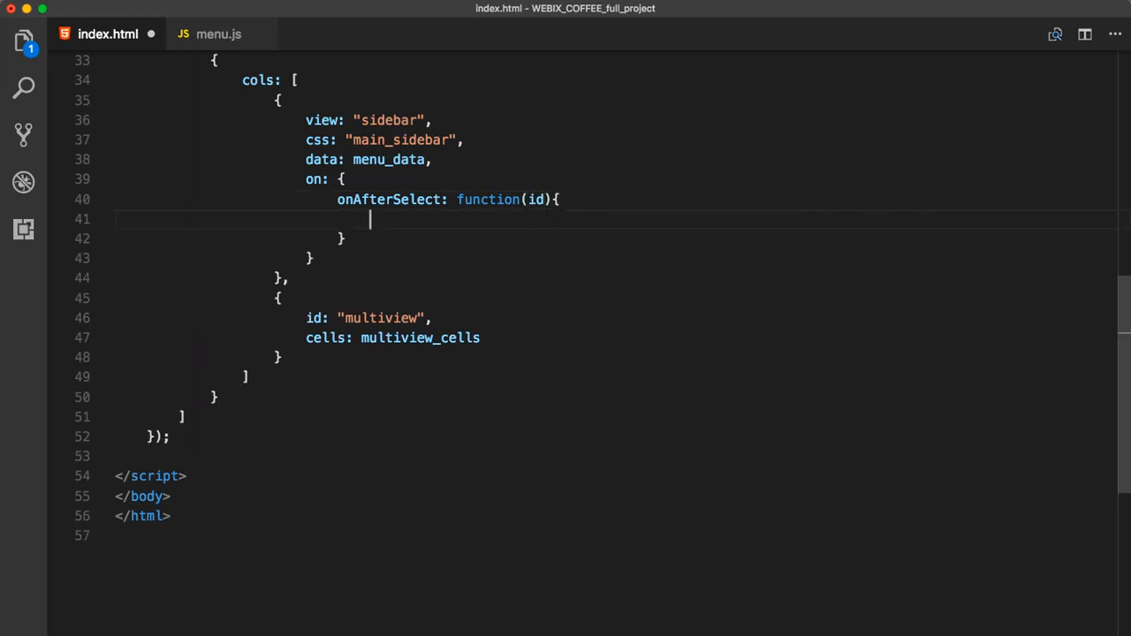
type("$$(\"\")")
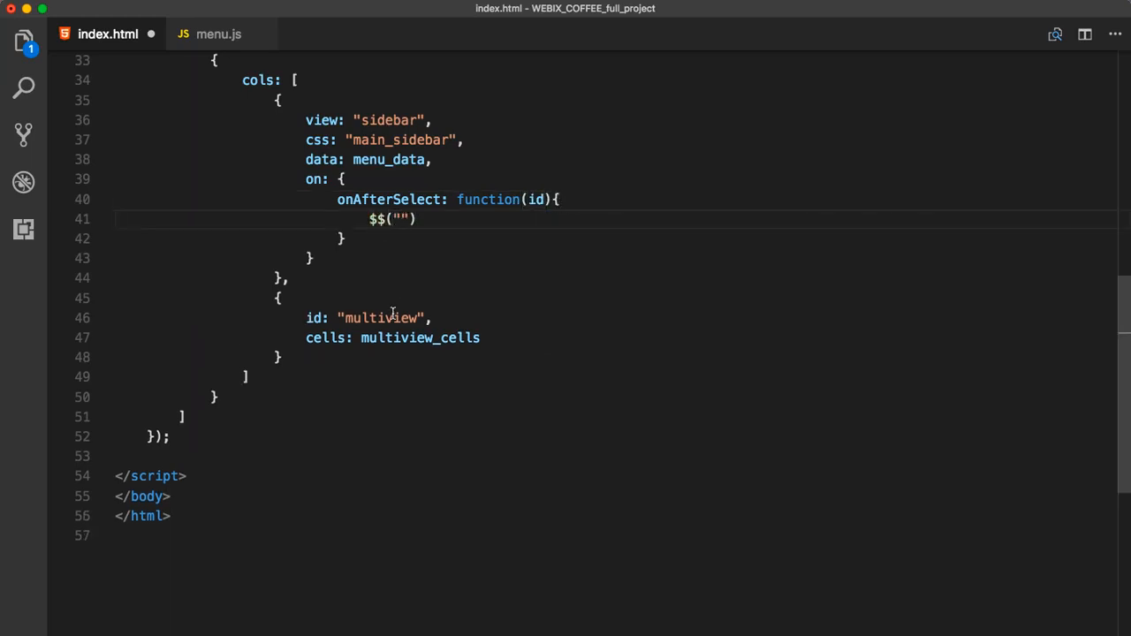
type("multiview\").setValue")
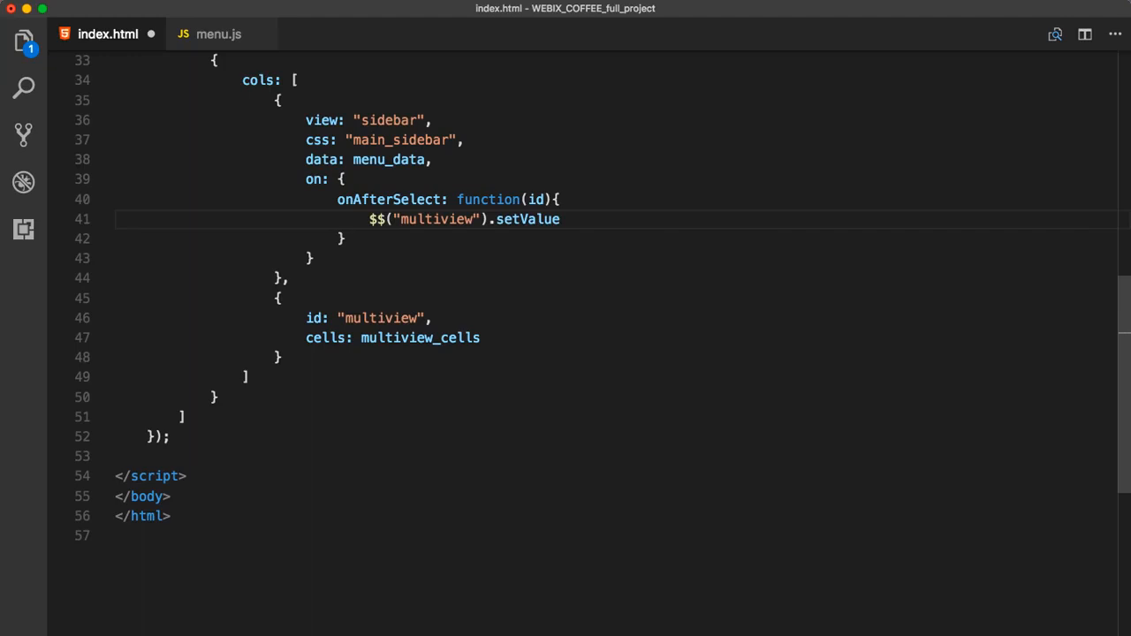
type("(id);")
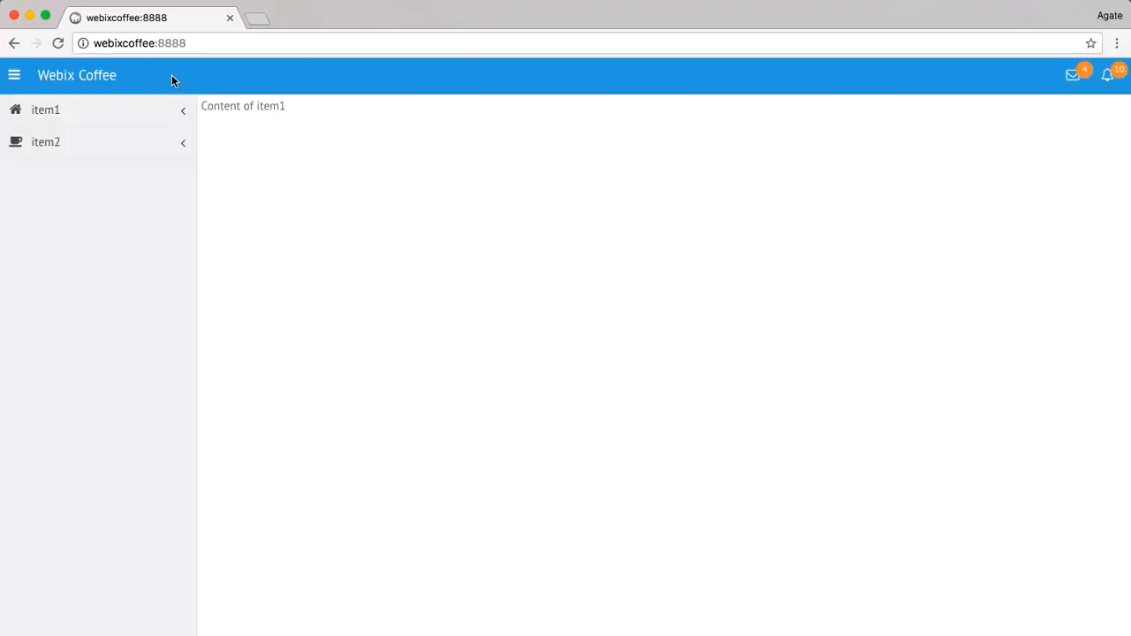
- Choose subitem11, subitem12 and subitem22 to confirm each shows its own content
left_click(46, 109)
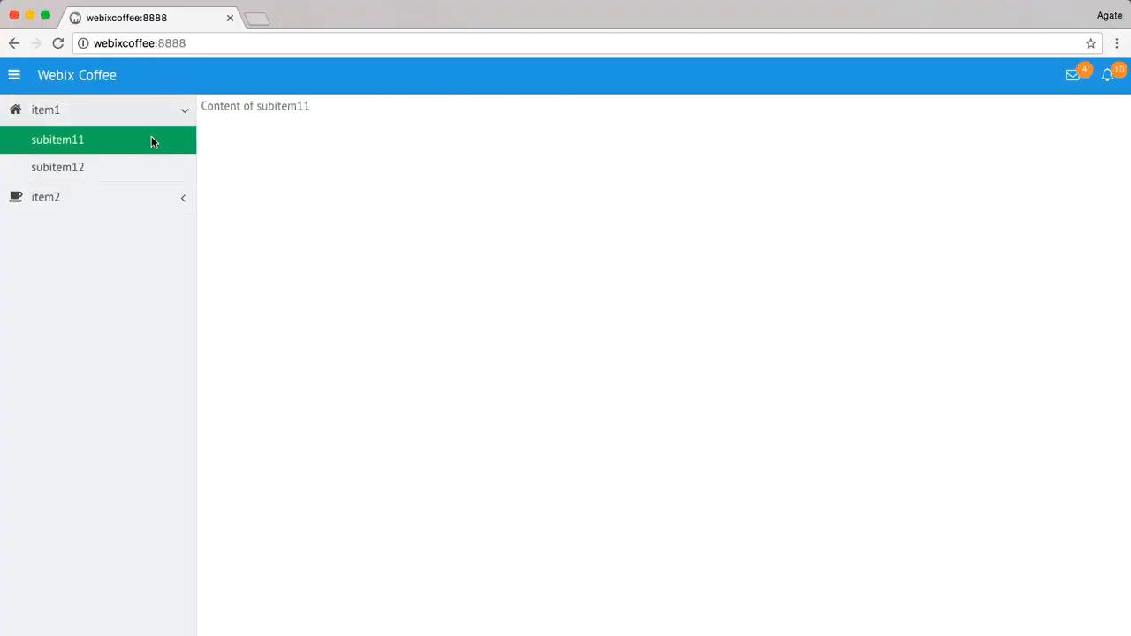
left_click(57, 166)
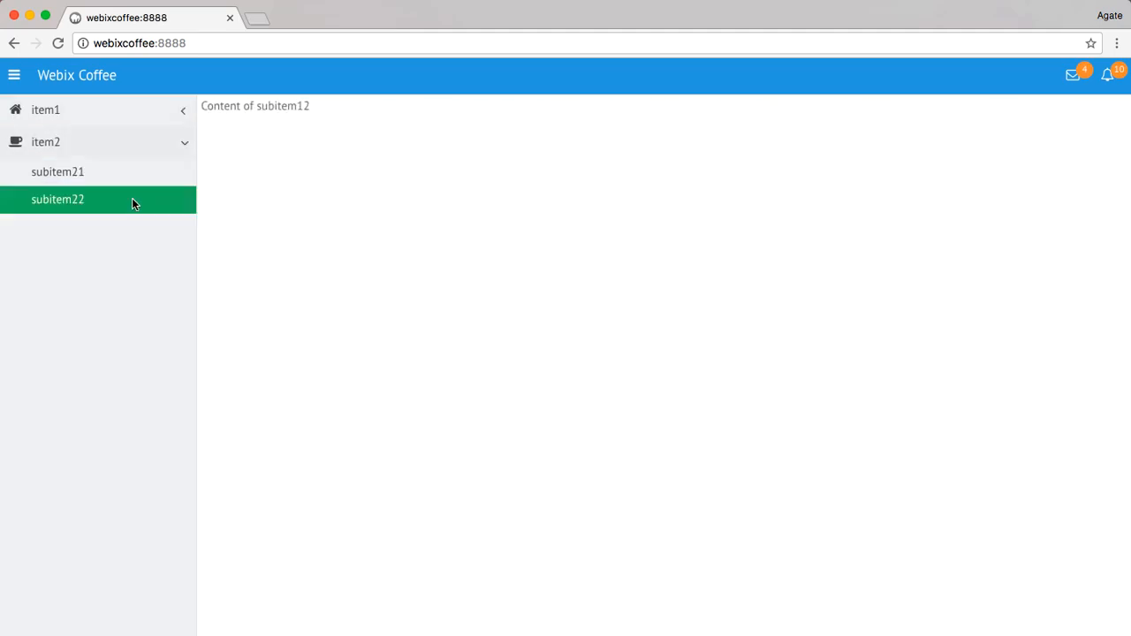
left_click(57, 198)
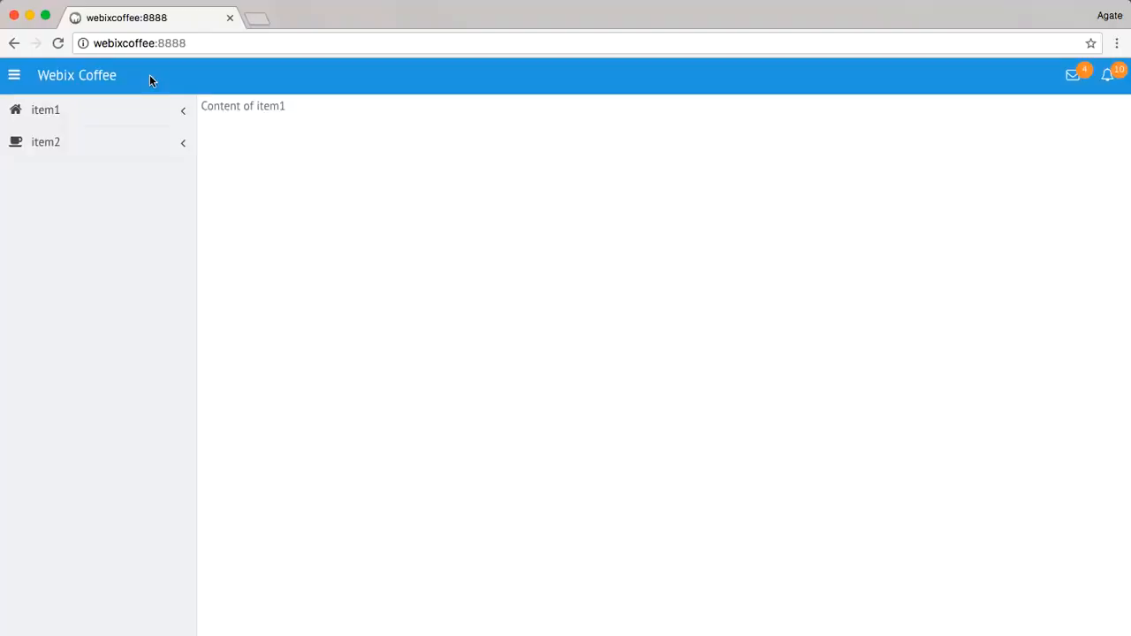
left_click(46, 109)
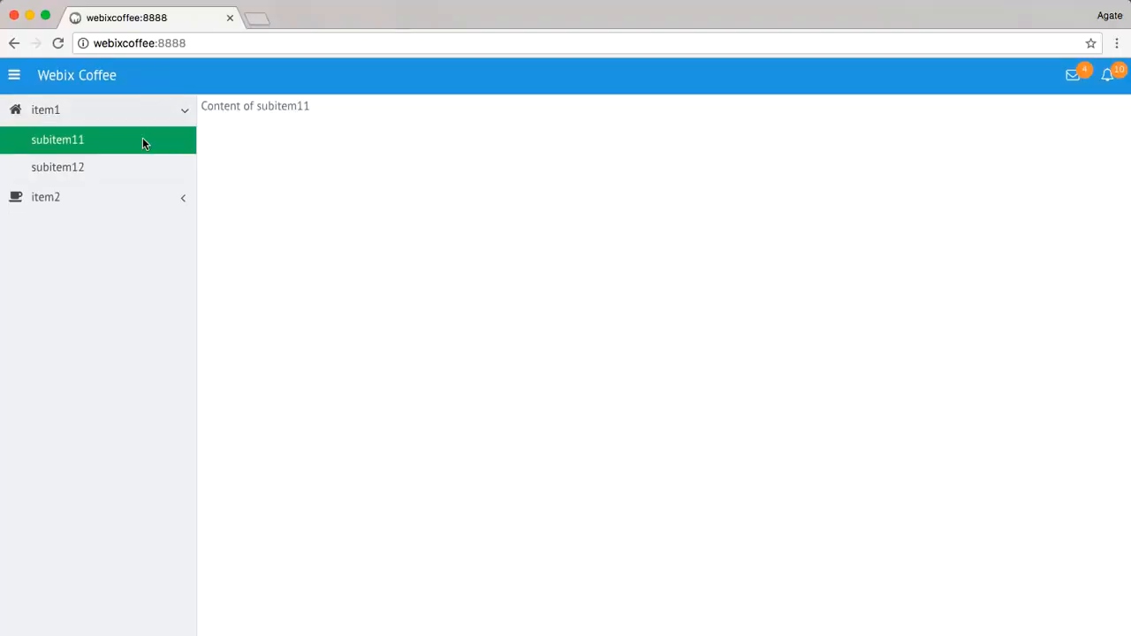
left_click(57, 166)
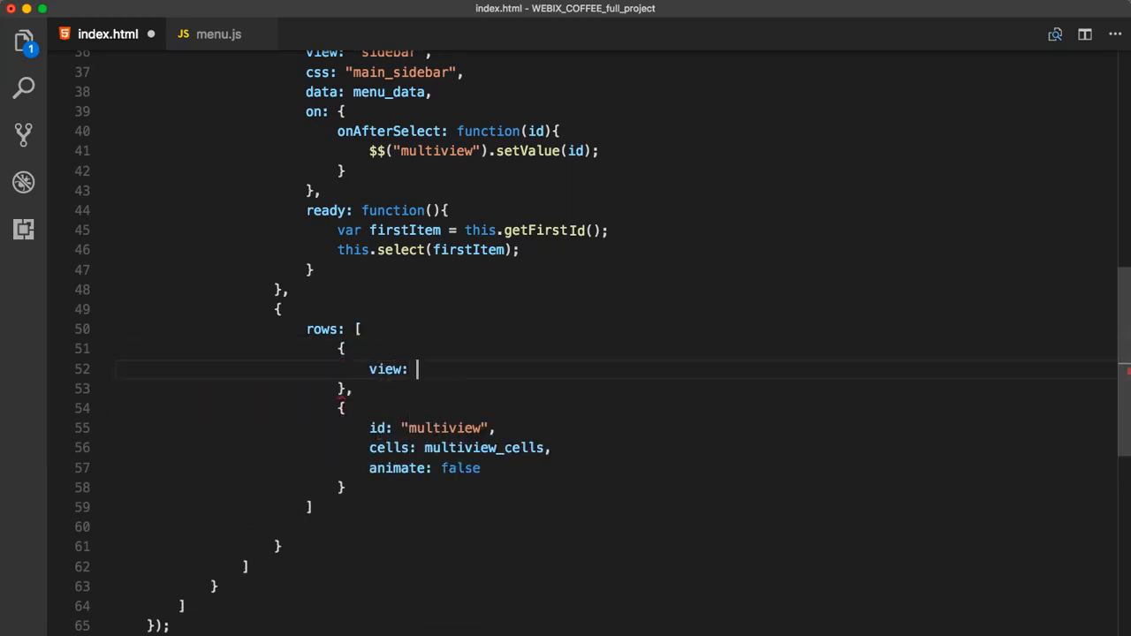
- Swap the tabbar over the multiview for a segmented view bound to the same items
type("\"tabbar\",")
type("options:")
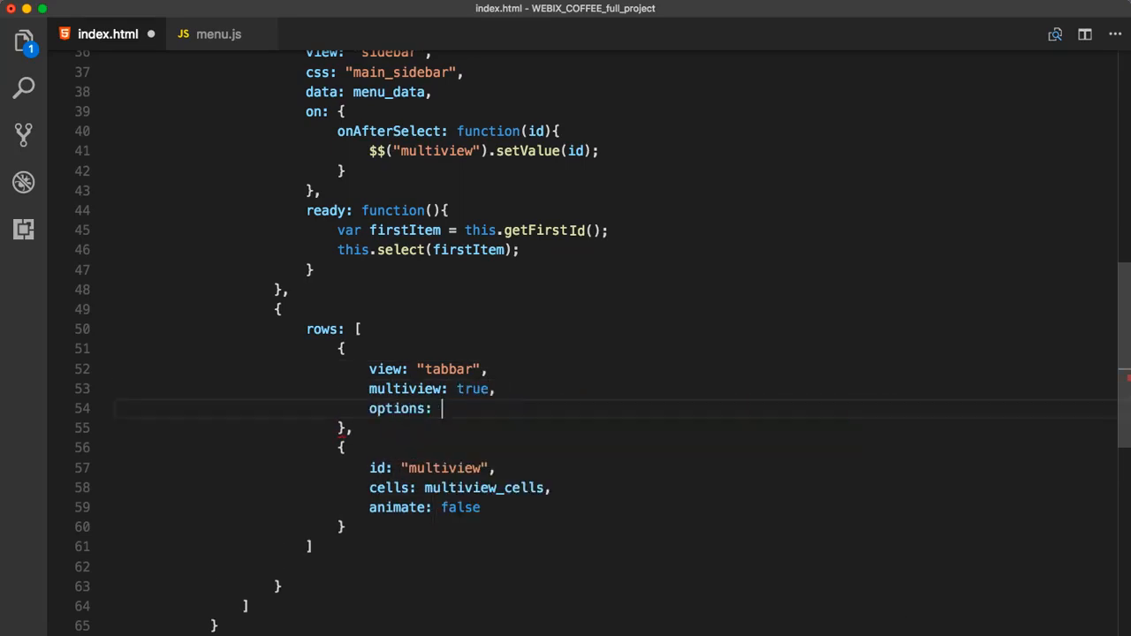
type("multiview")
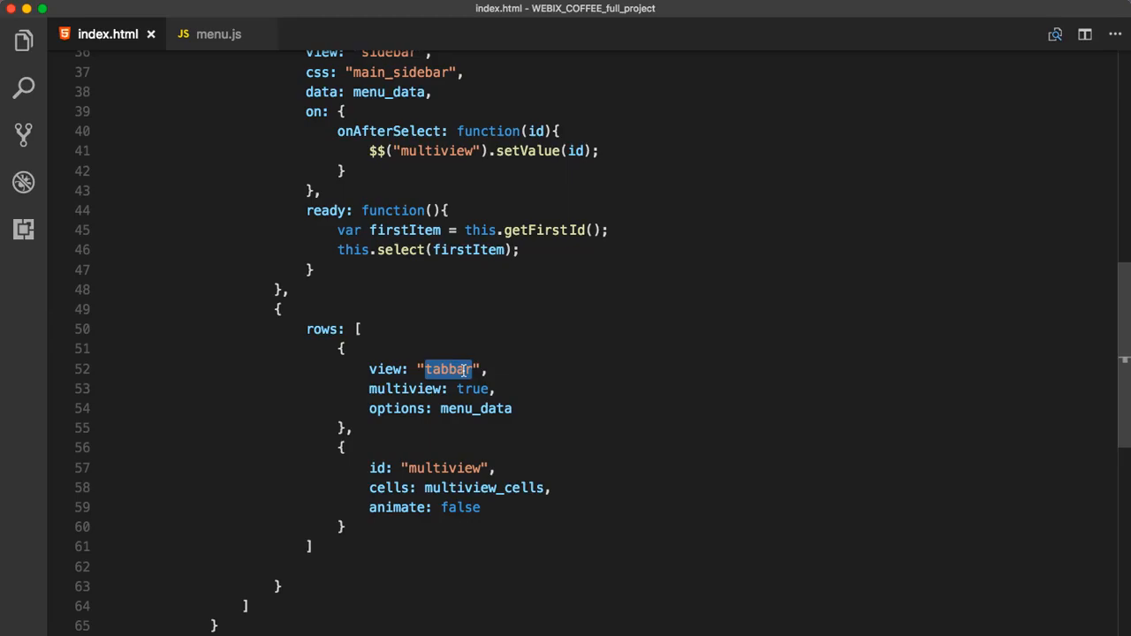
type("segmented")
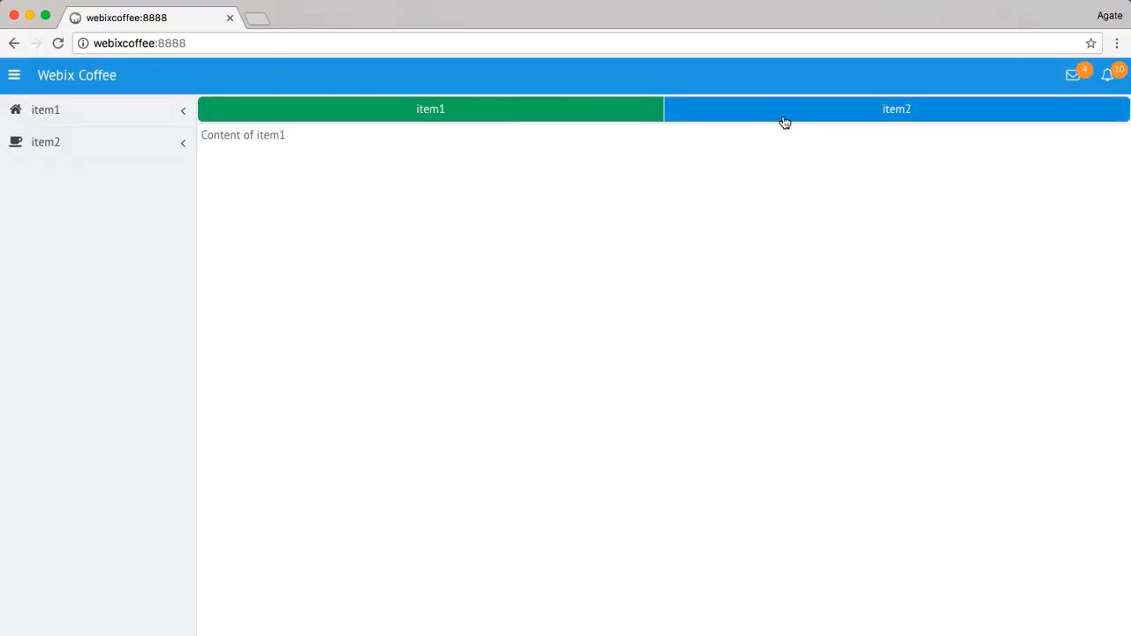
- Select the item2 segment to show its content in the main area
left_click(897, 110)
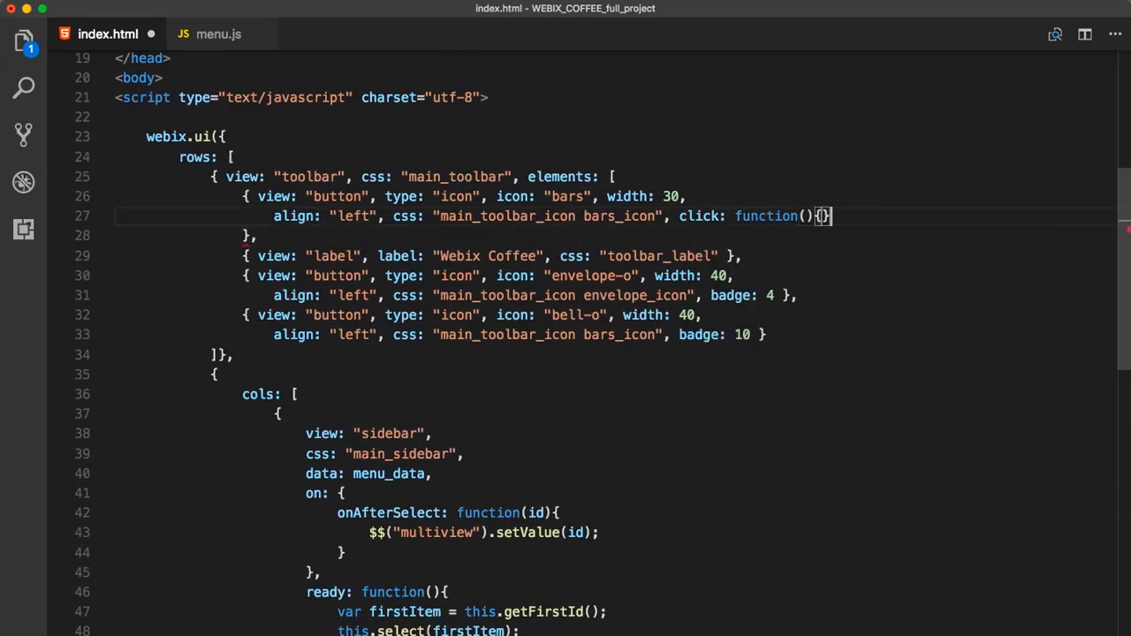
- Give the bars button a click handler calling $$("sidebar").toggle()
type("$$(\"\").toggle();")
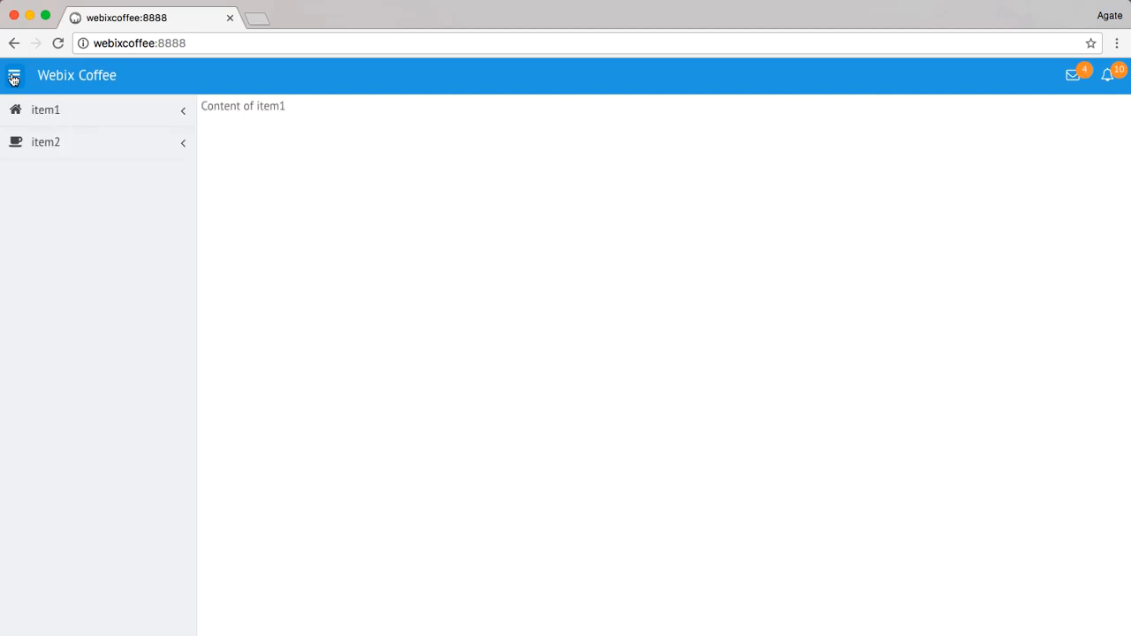
- Collapse the sidebar to icons and pick subitem12, subitem22 and subitem11 from the icon popups
left_click(14, 74)
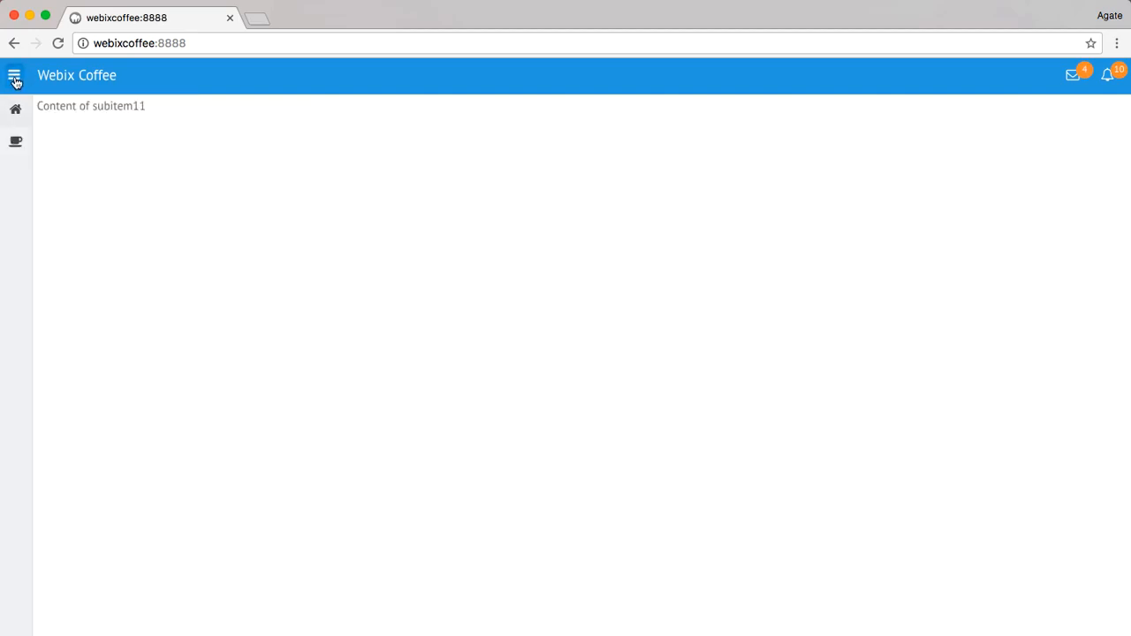
left_click(14, 74)
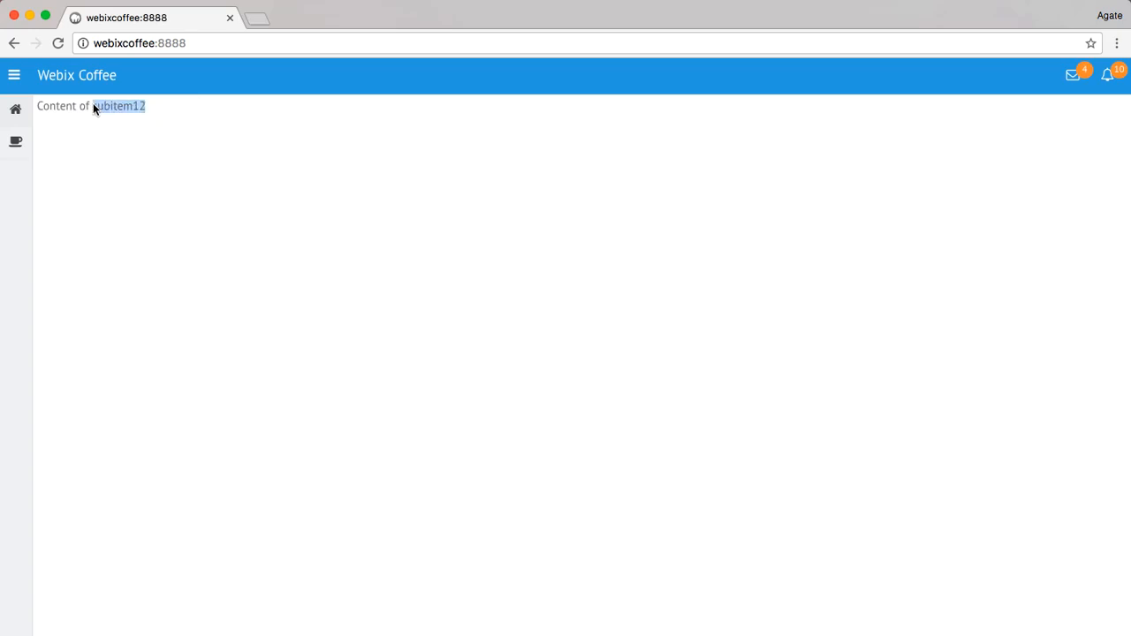
left_click(67, 198)
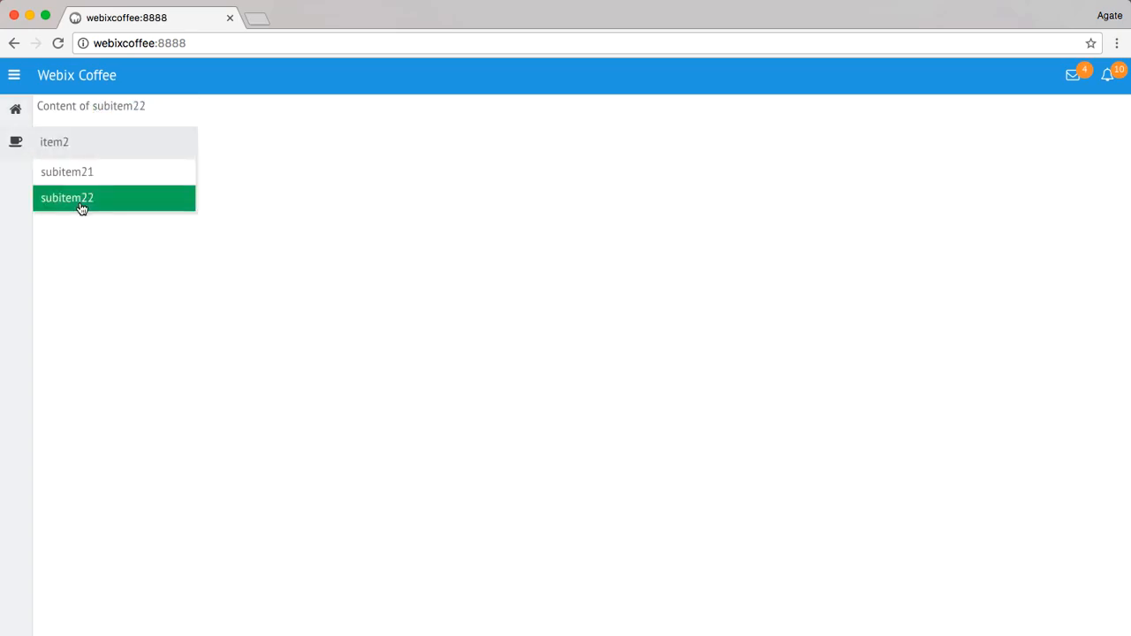
left_click(67, 172)
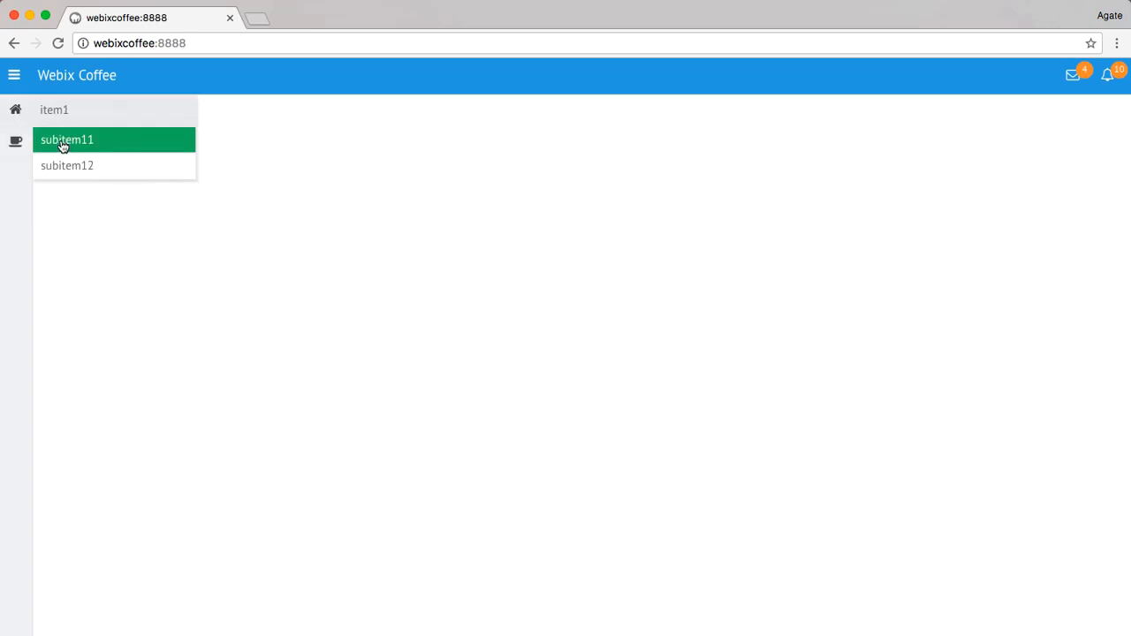
mouse_move(78, 133)
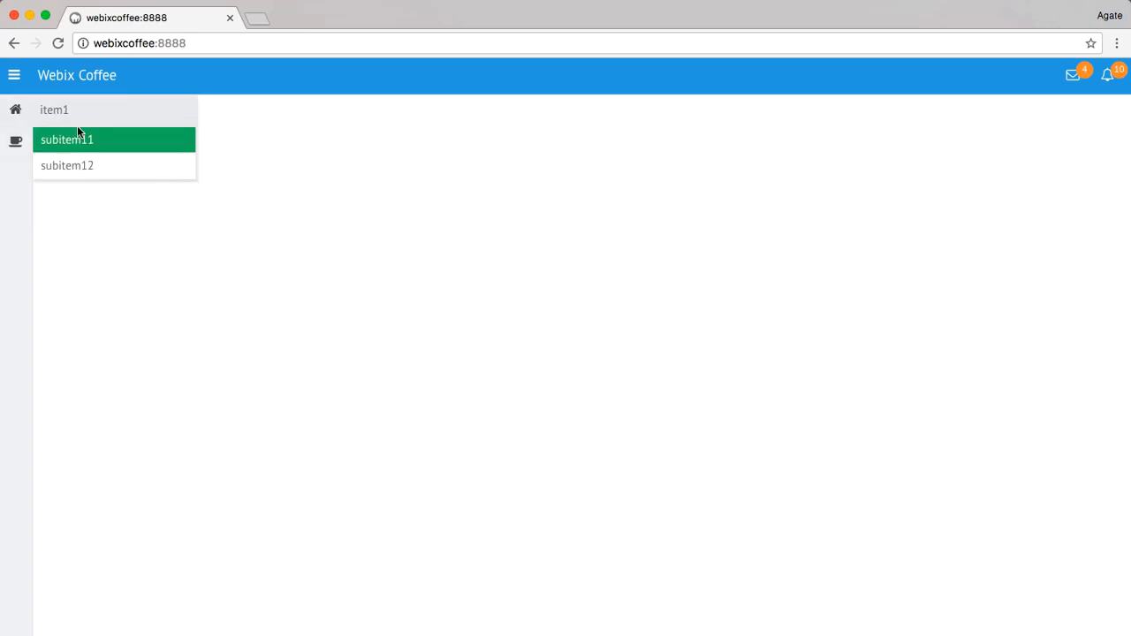
left_click(67, 138)
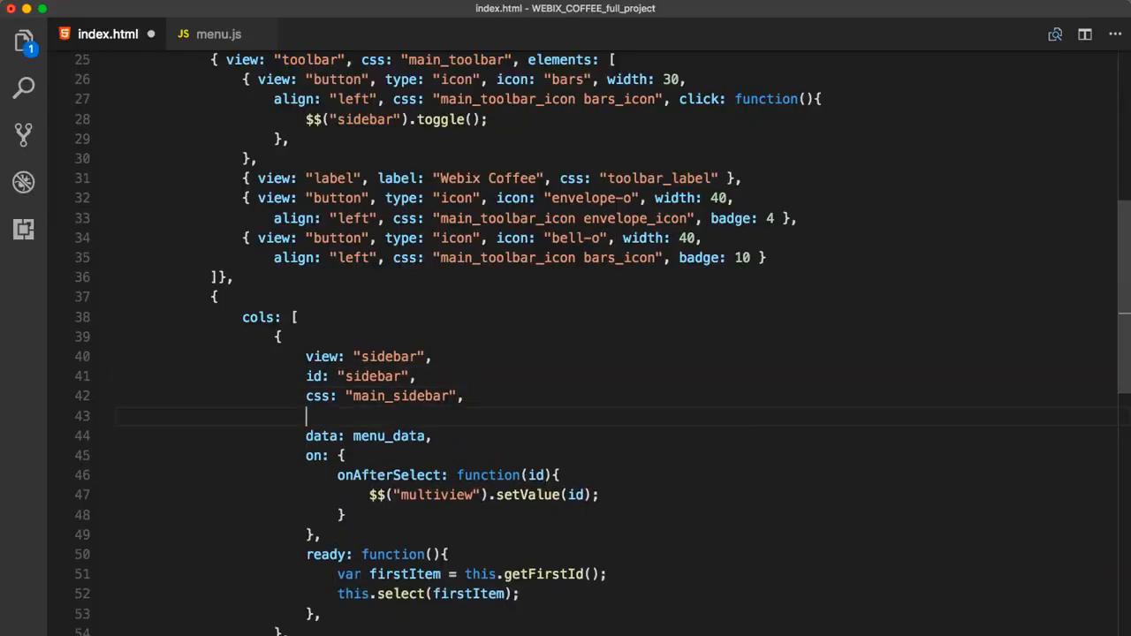
- Give the sidebar width 200 and collapsedWidth 60, and the bars button height 60
type("width: 200,")
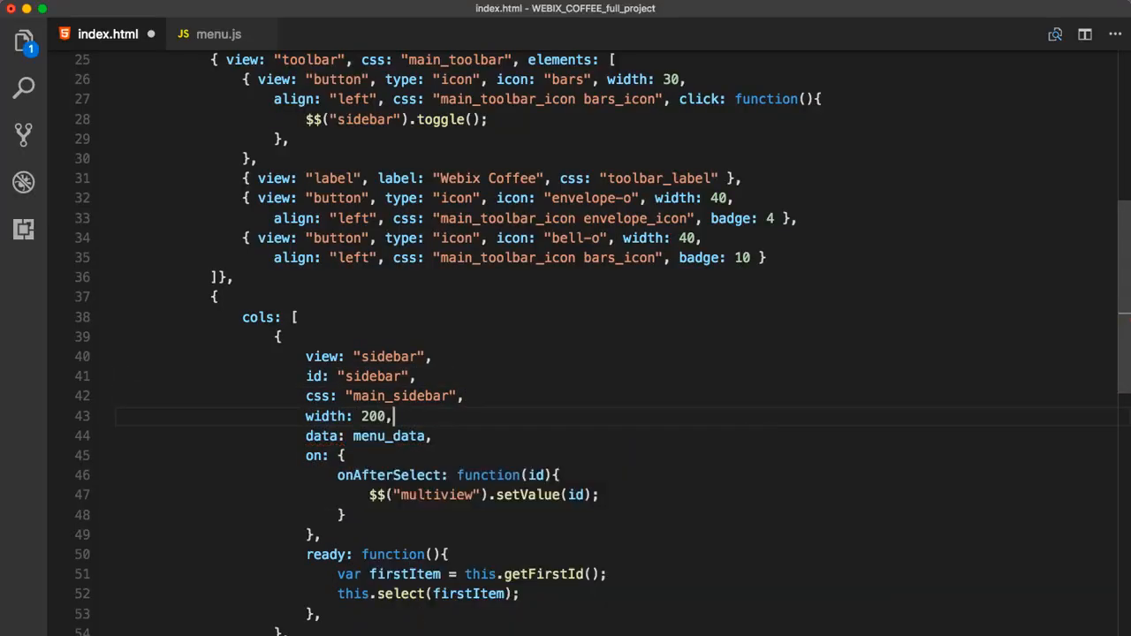
type("collapsedWidth")
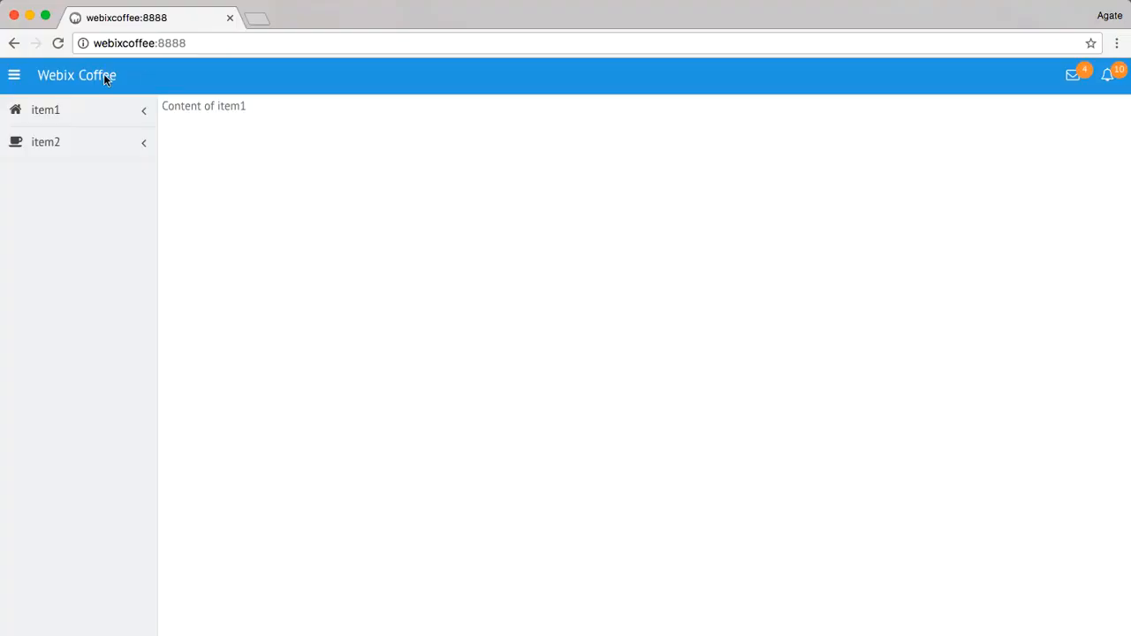
left_click(14, 74)
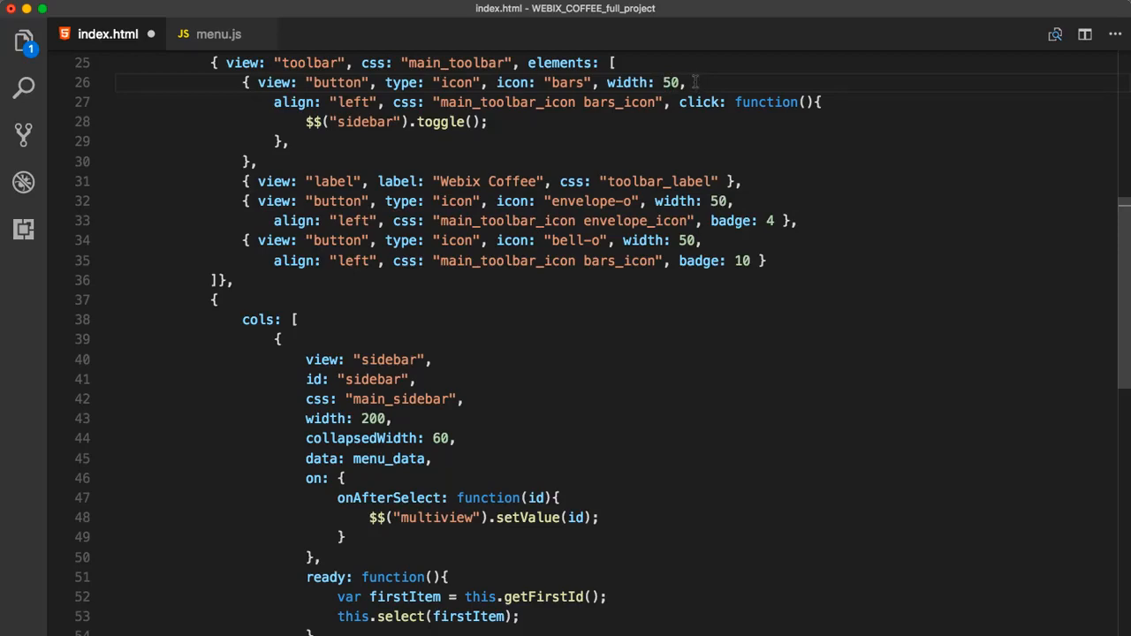
type("height: 60")
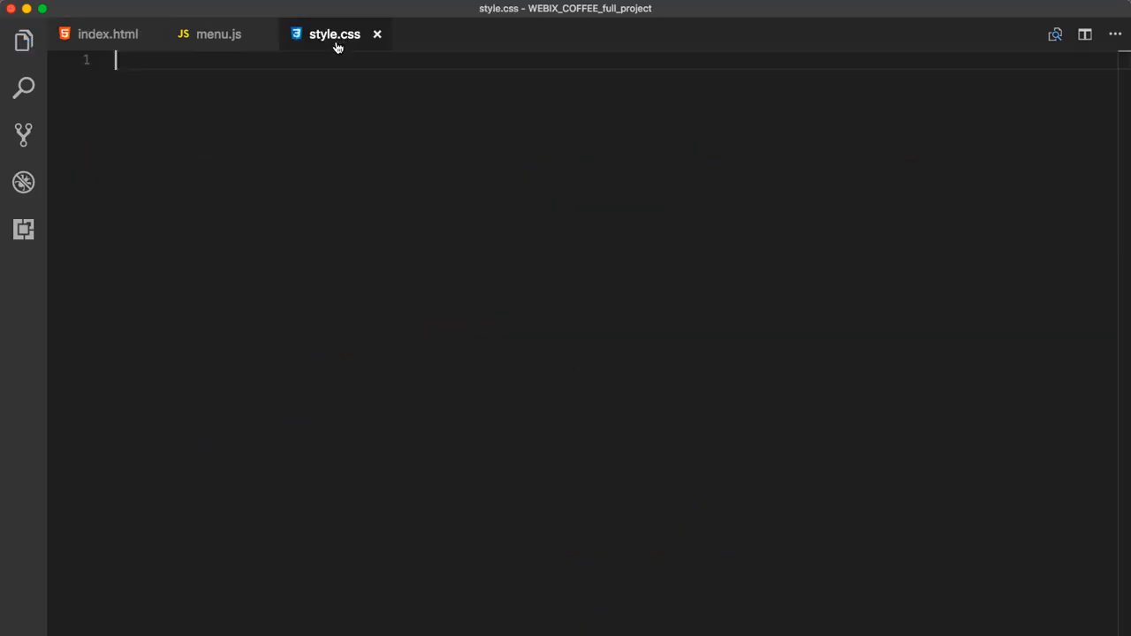
- Switch to the empty style.css file before bringing in special_offers.html
left_click(219, 33)
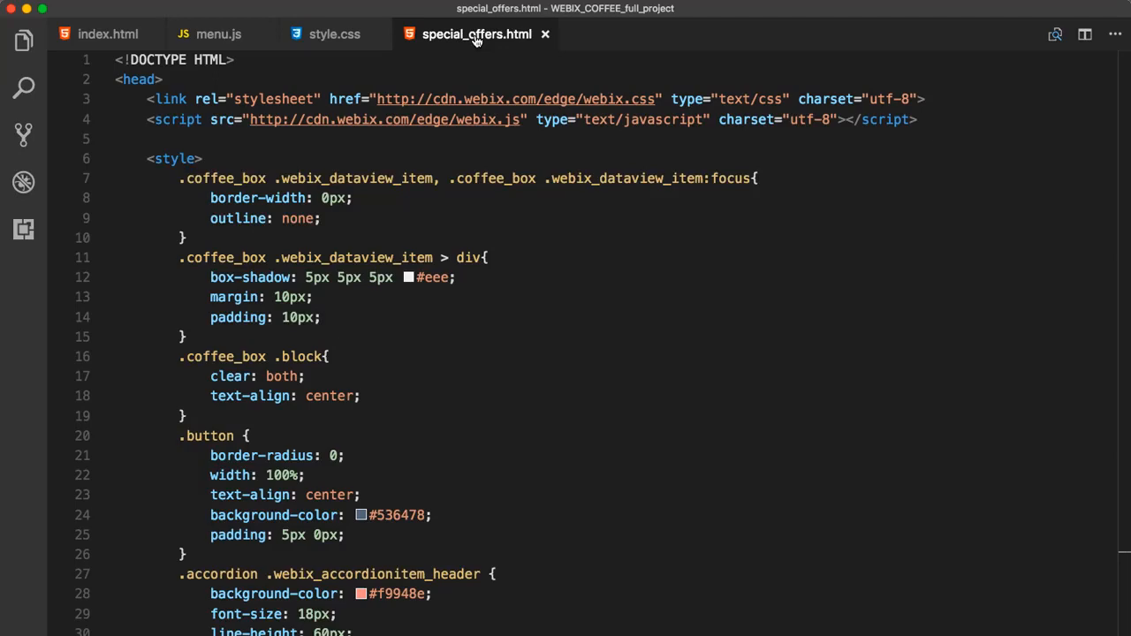
- Paste the coffee_box, button and accordion rules at the end of style.css
scroll("down", 3)
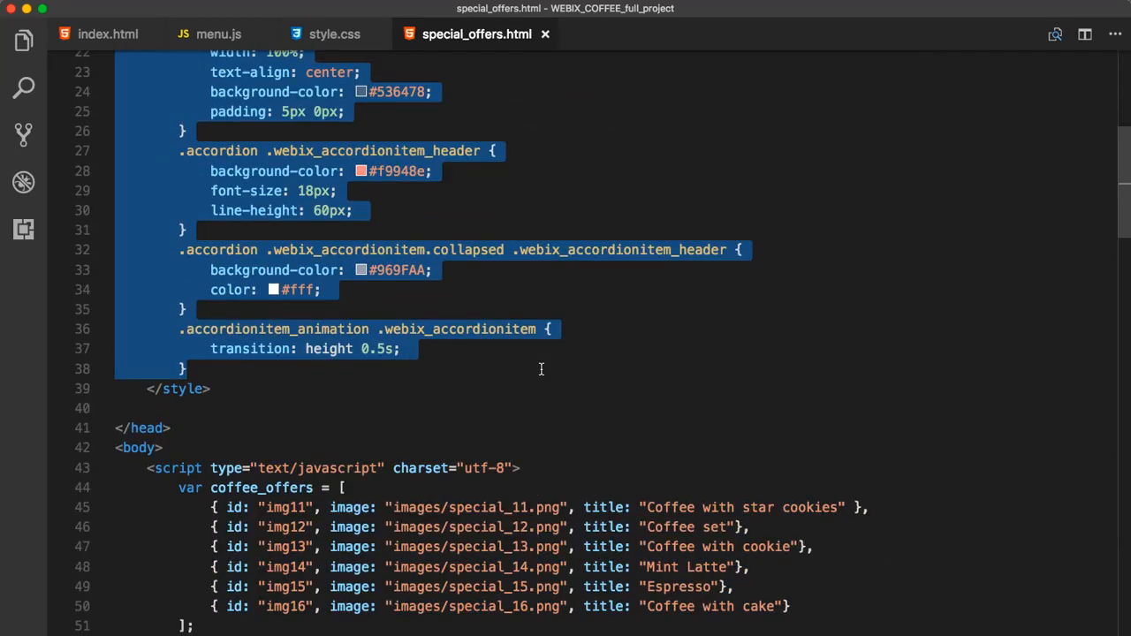
left_click(334, 33)
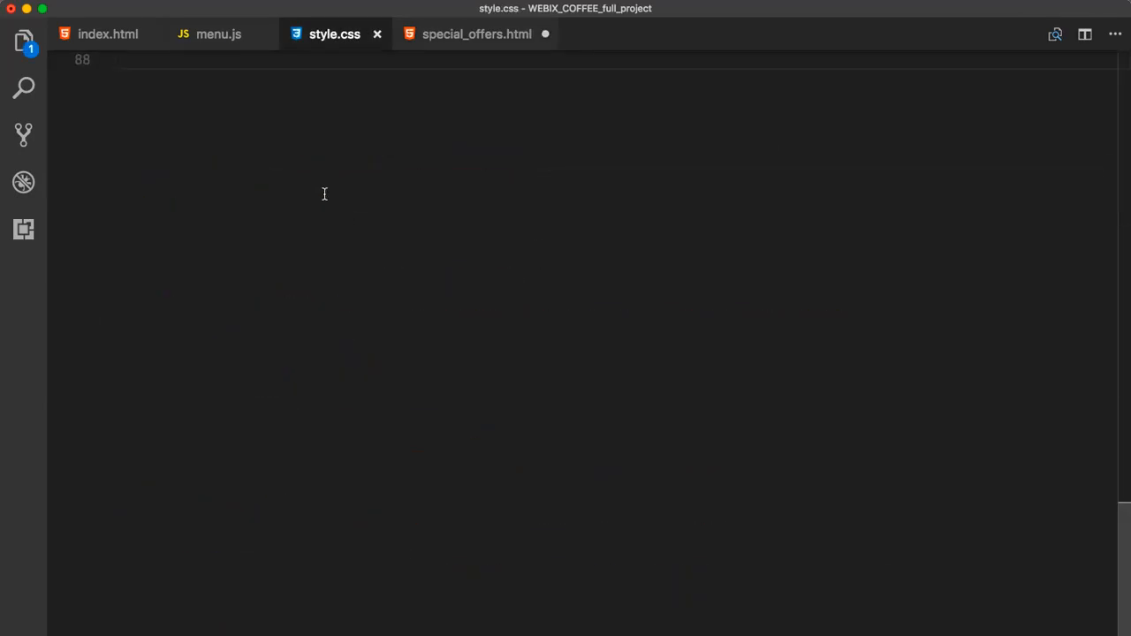
left_click(478, 34)
type("specialoff")
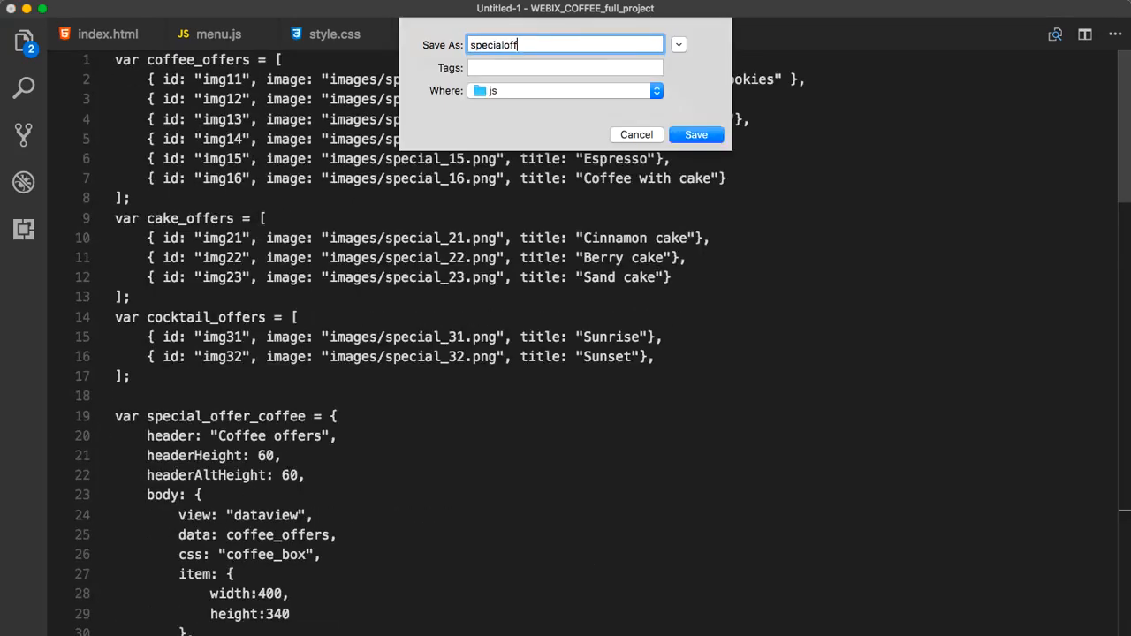
- Save the offers code as js/specialoffers.js and data/data.js, naming the accordion var special_offers
left_click(697, 134)
type("data.")
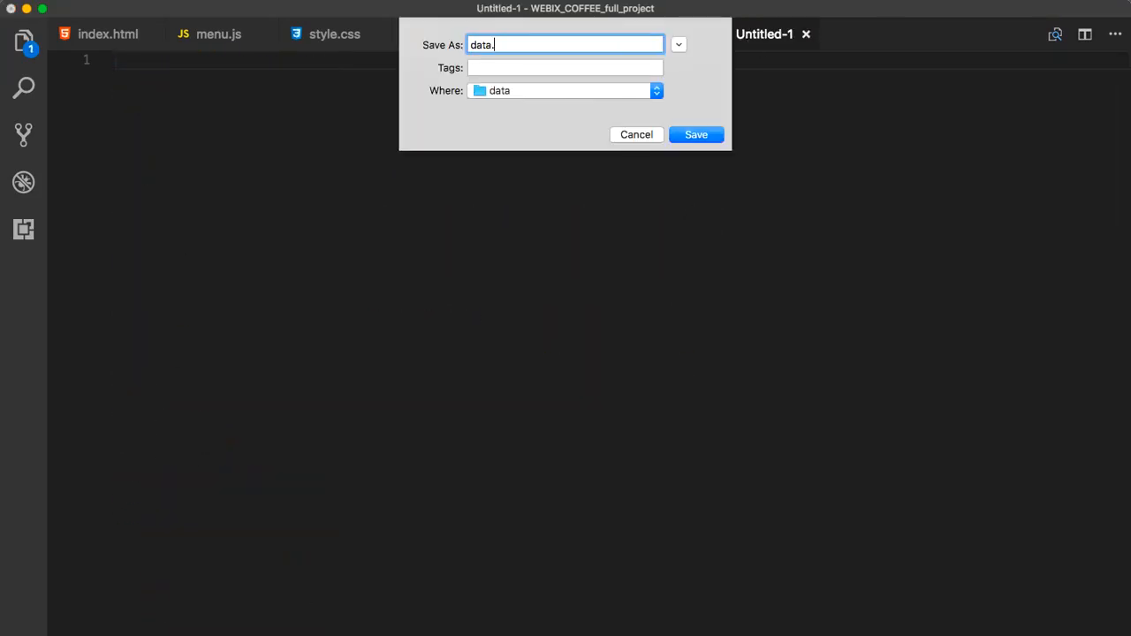
left_click(697, 134)
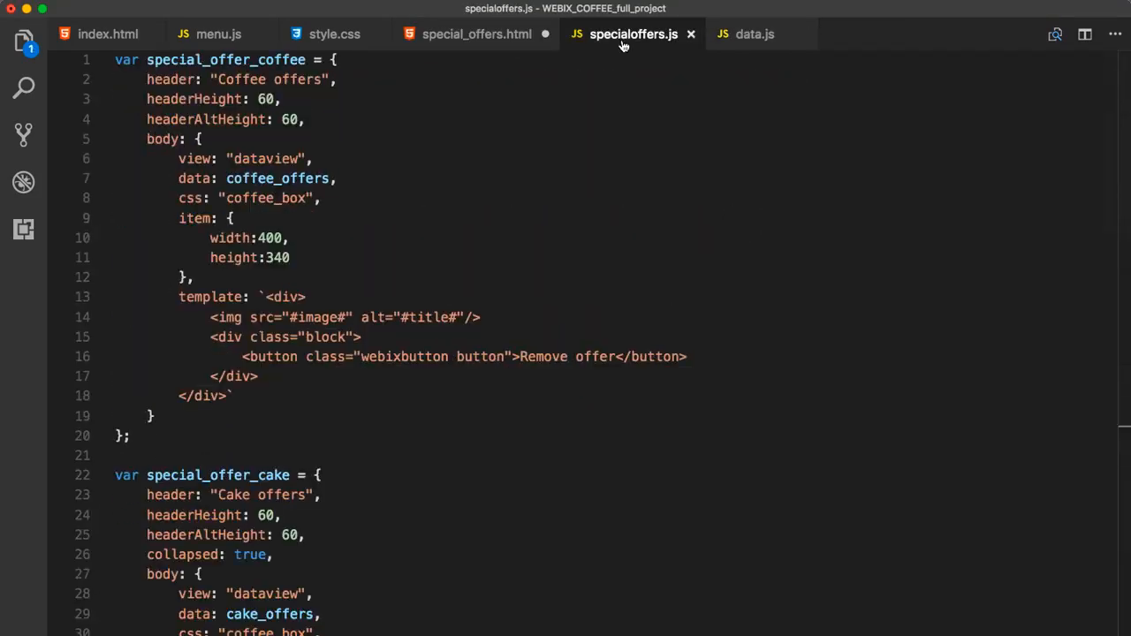
scroll("down", 3)
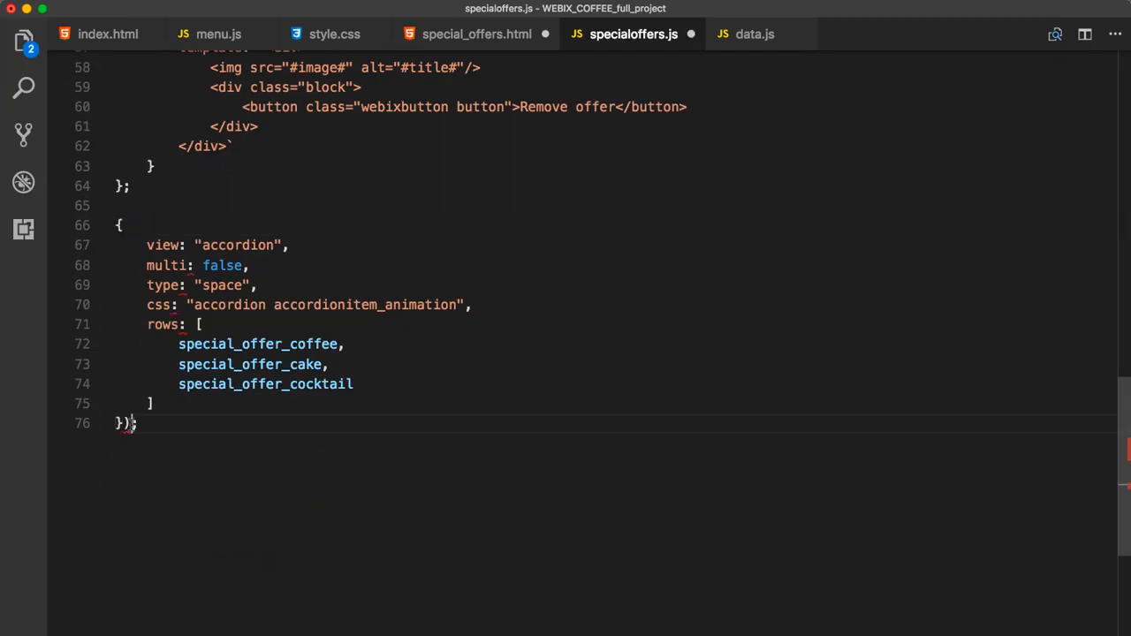
type("var special_offers =")
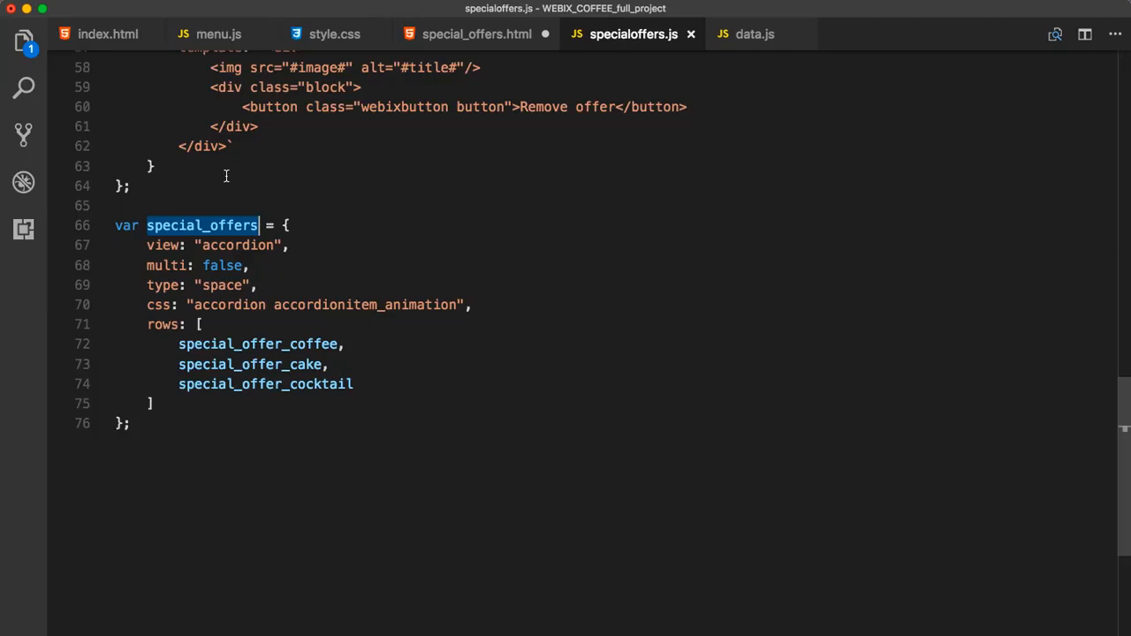
- Set rows: [special_offers] in menu.js and add a data/data.js script tag to index.html
left_click(217, 33)
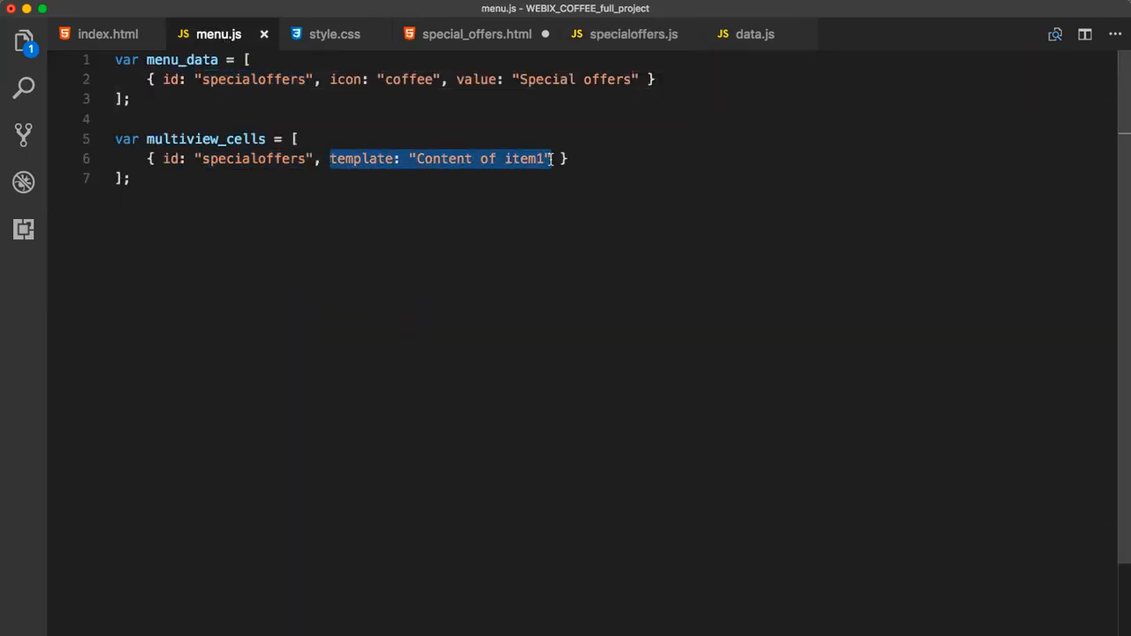
type("rows: [ special_offers ]")
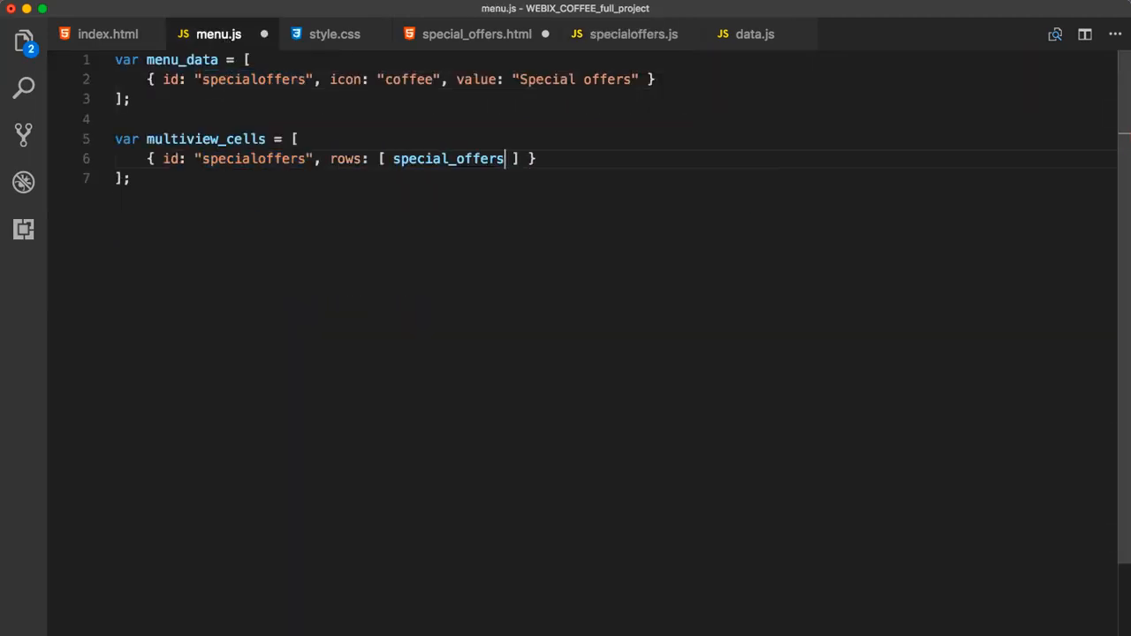
left_click(107, 34)
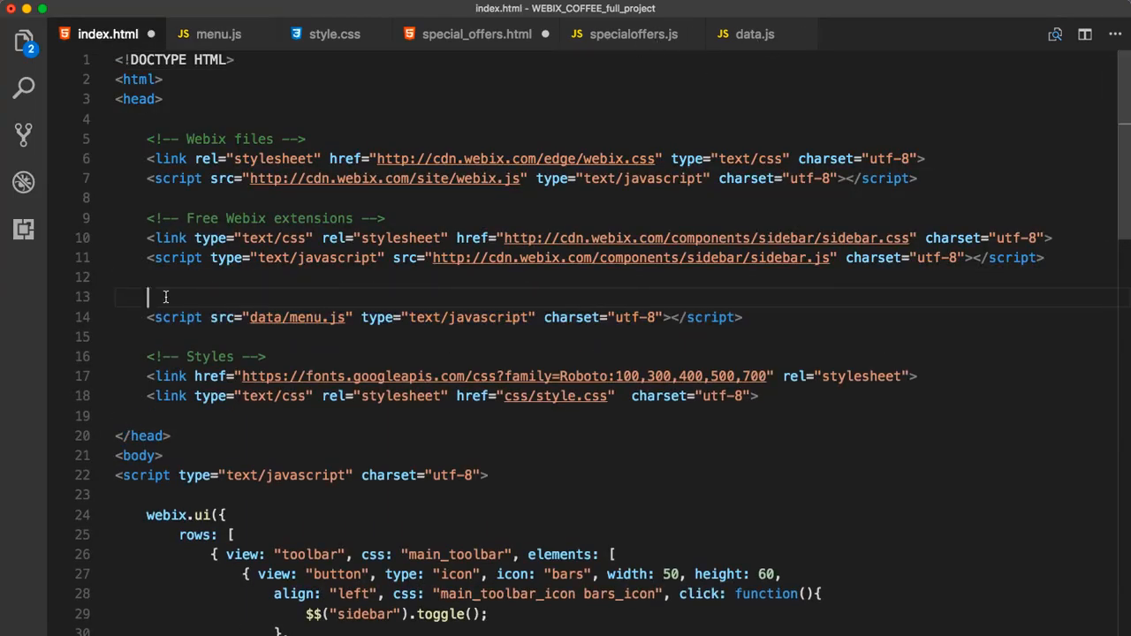
type("<script src=\"data/data.js\" type=\"text/javascript\" charset=\"utf-8\"></script>")
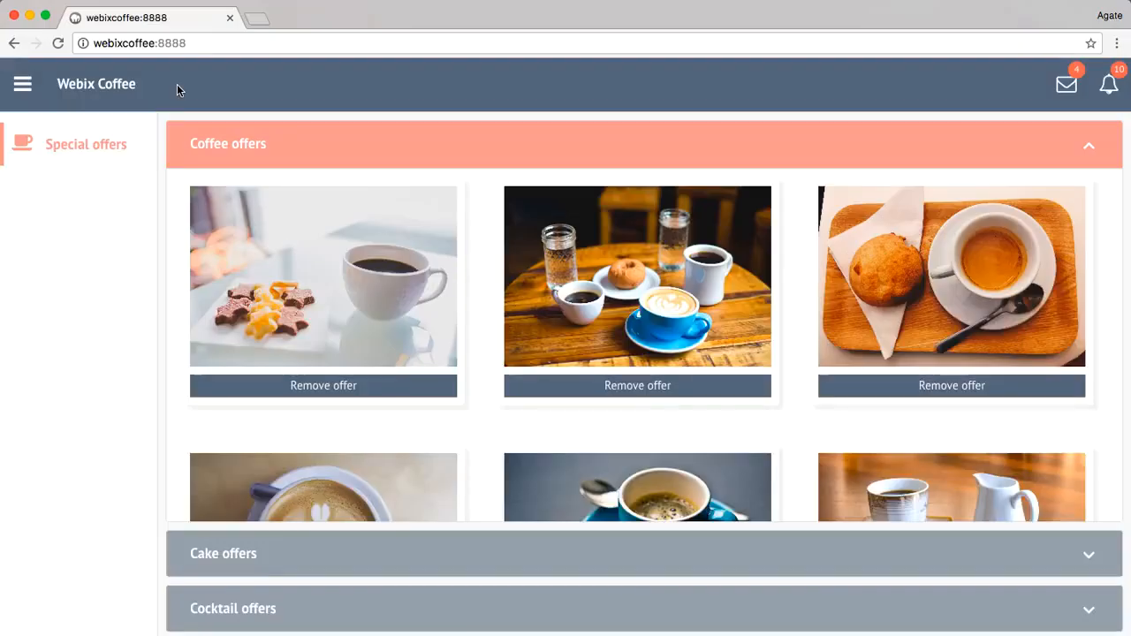
mouse_move(211, 563)
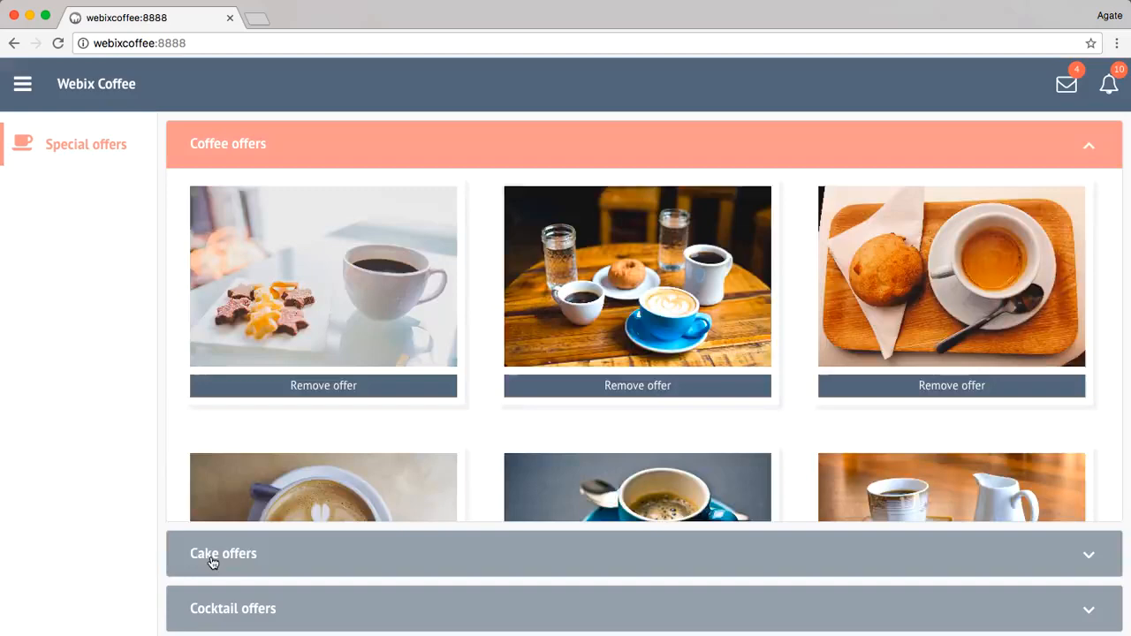